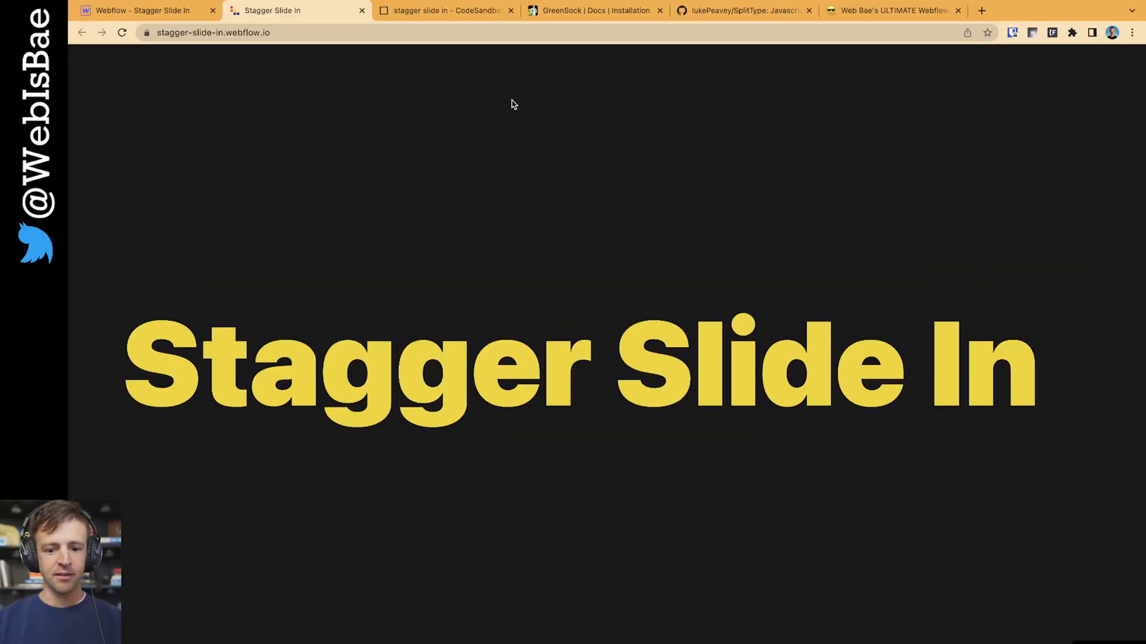
Select the Stagger Slide In heading in the designer and reveal its wb-data="text" custom attribute
{"action": "left_click", "coordinate": [121, 32]}
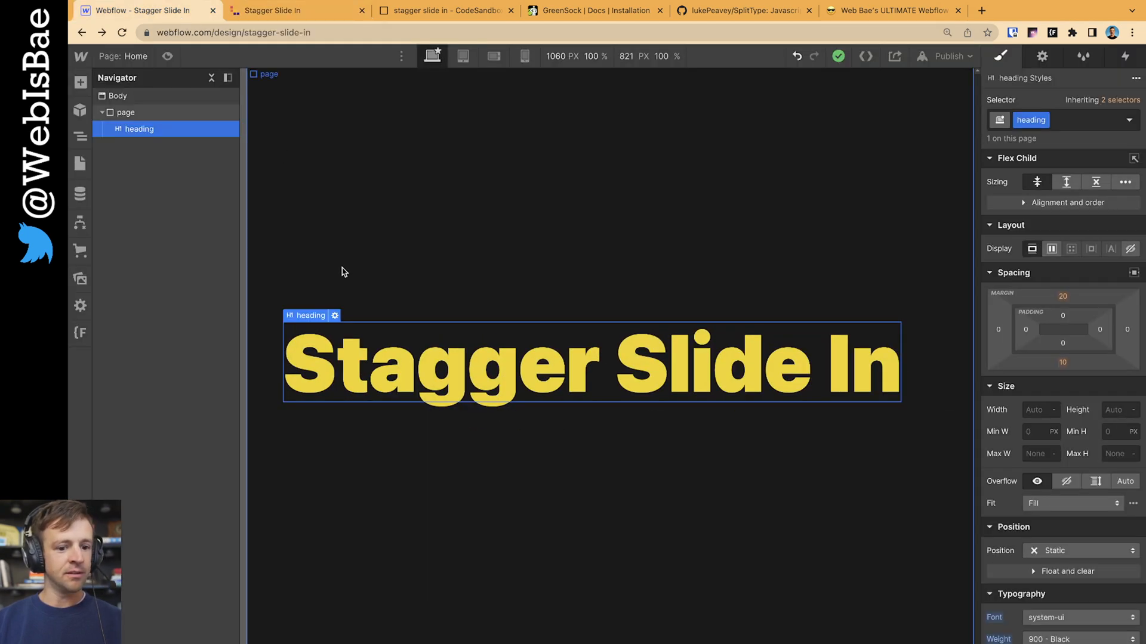
{"action": "mouse_move", "coordinate": [625, 307]}
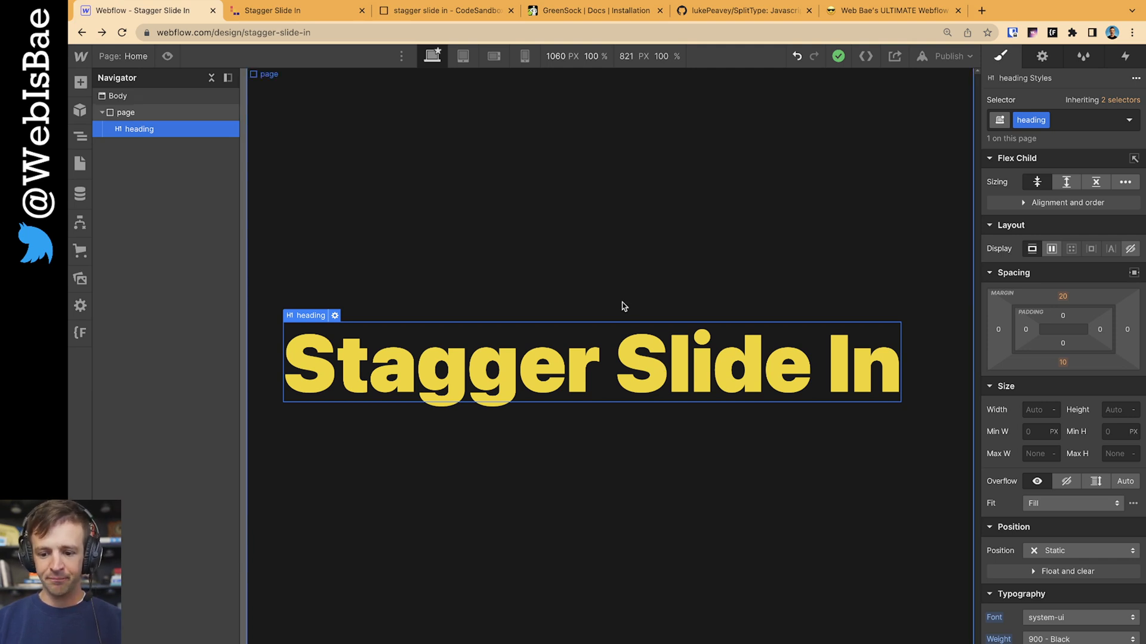
{"action": "left_click", "coordinate": [127, 112]}
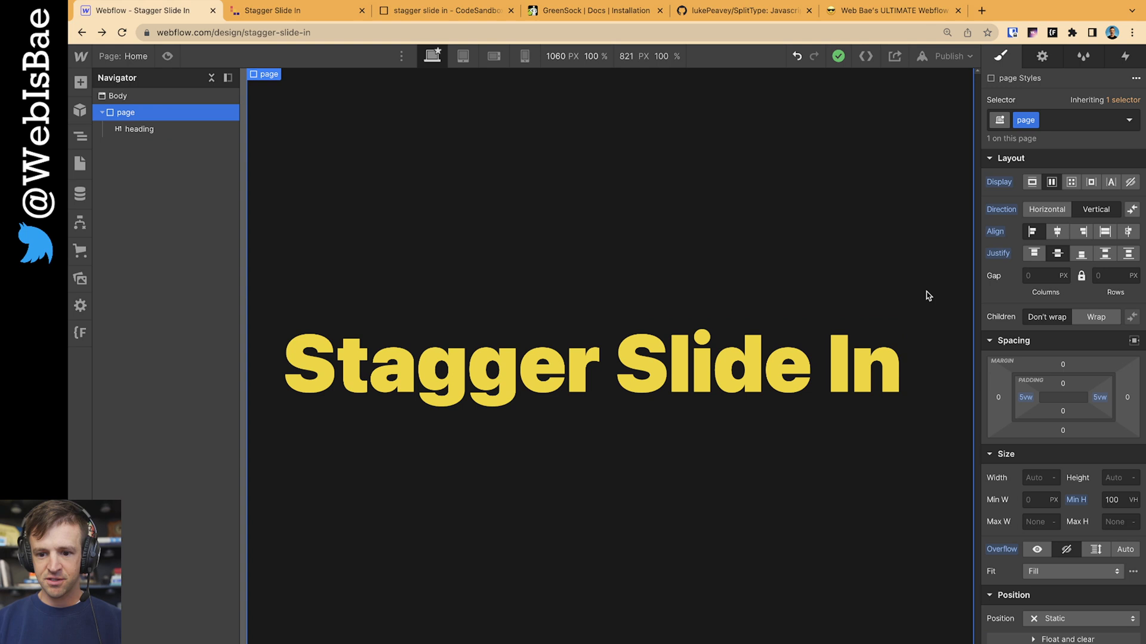
{"action": "mouse_move", "coordinate": [1100, 516]}
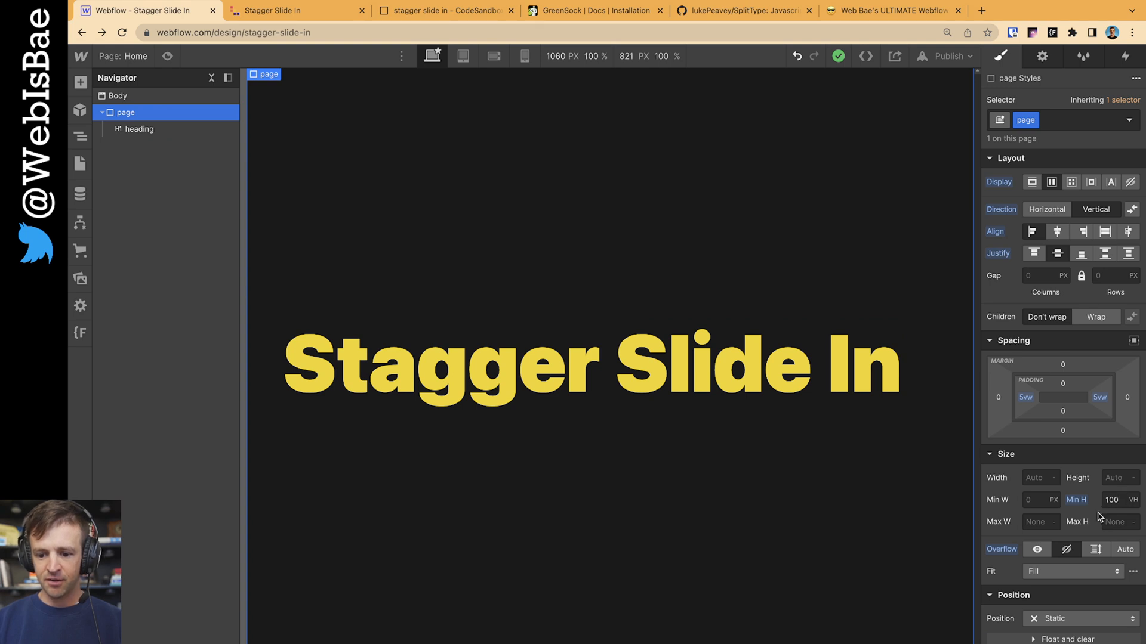
{"action": "mouse_move", "coordinate": [1057, 253]}
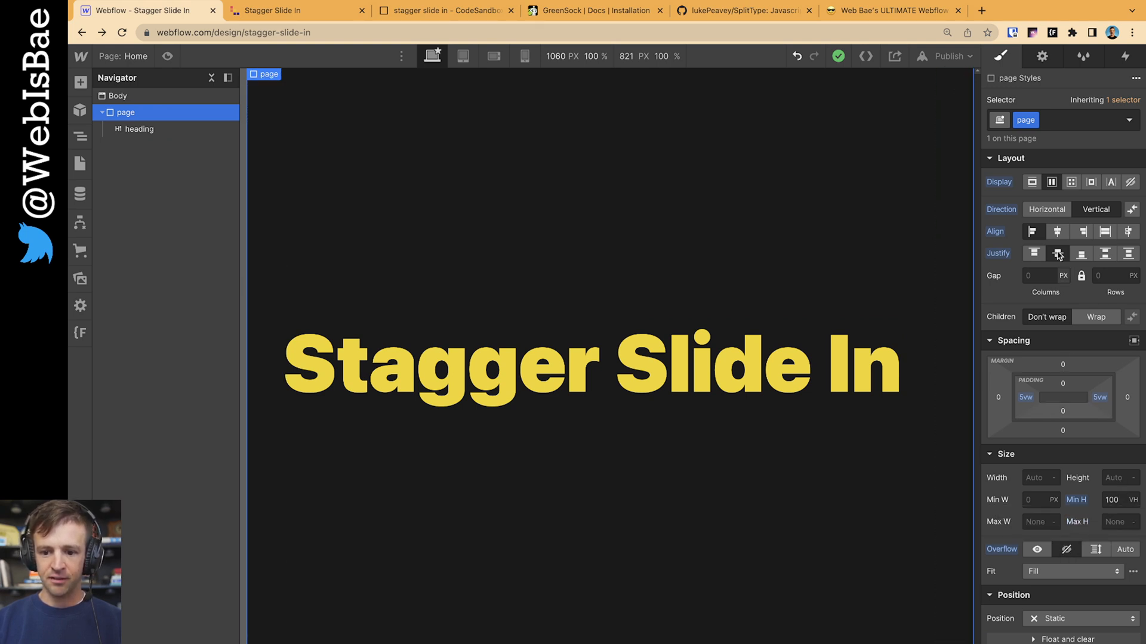
{"action": "left_click", "coordinate": [138, 129]}
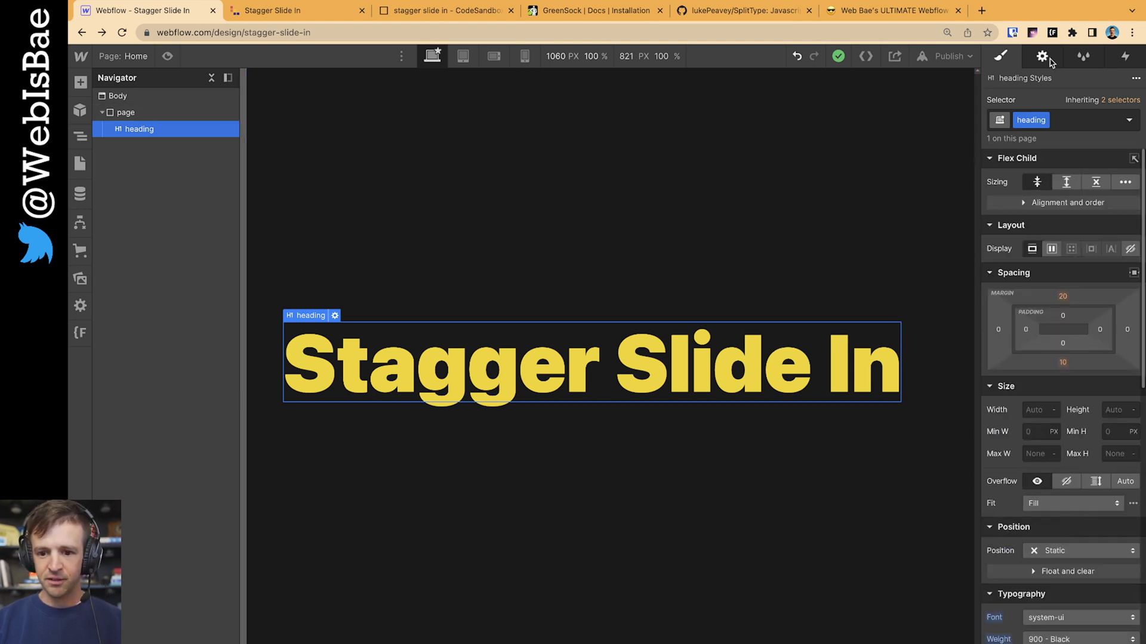
{"action": "left_click", "coordinate": [1042, 56]}
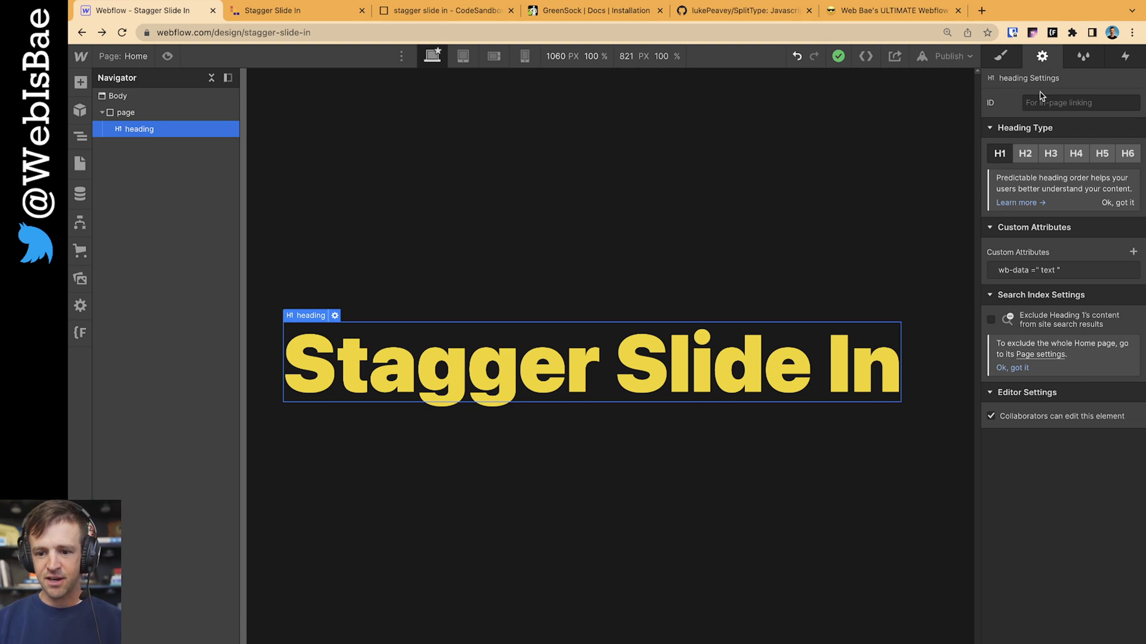
{"action": "mouse_move", "coordinate": [1012, 276]}
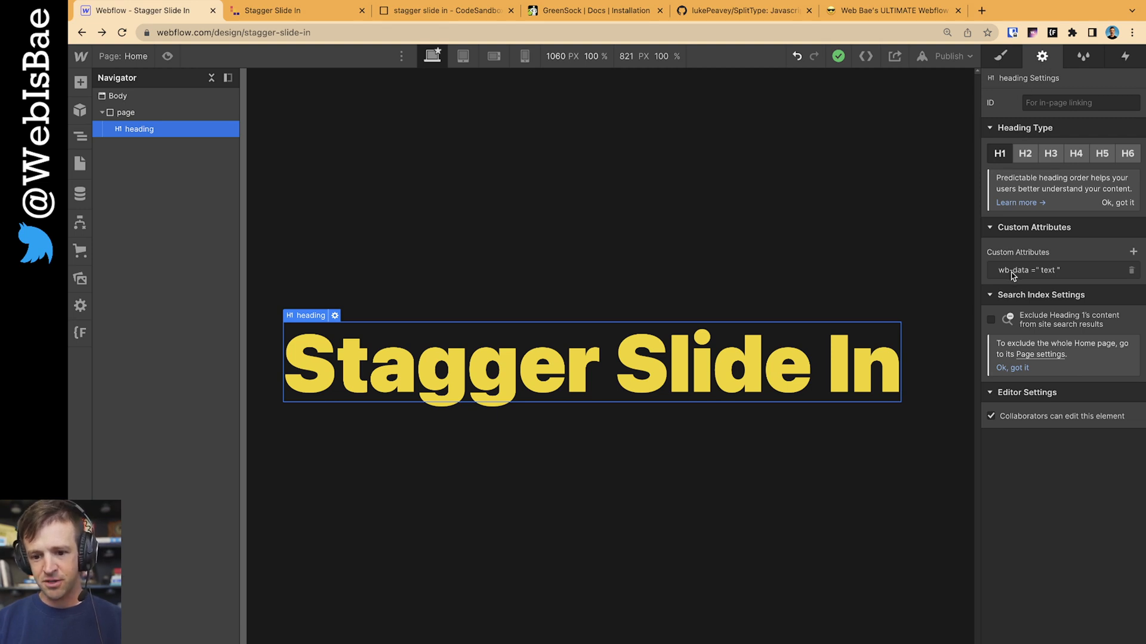
{"action": "mouse_move", "coordinate": [1036, 278]}
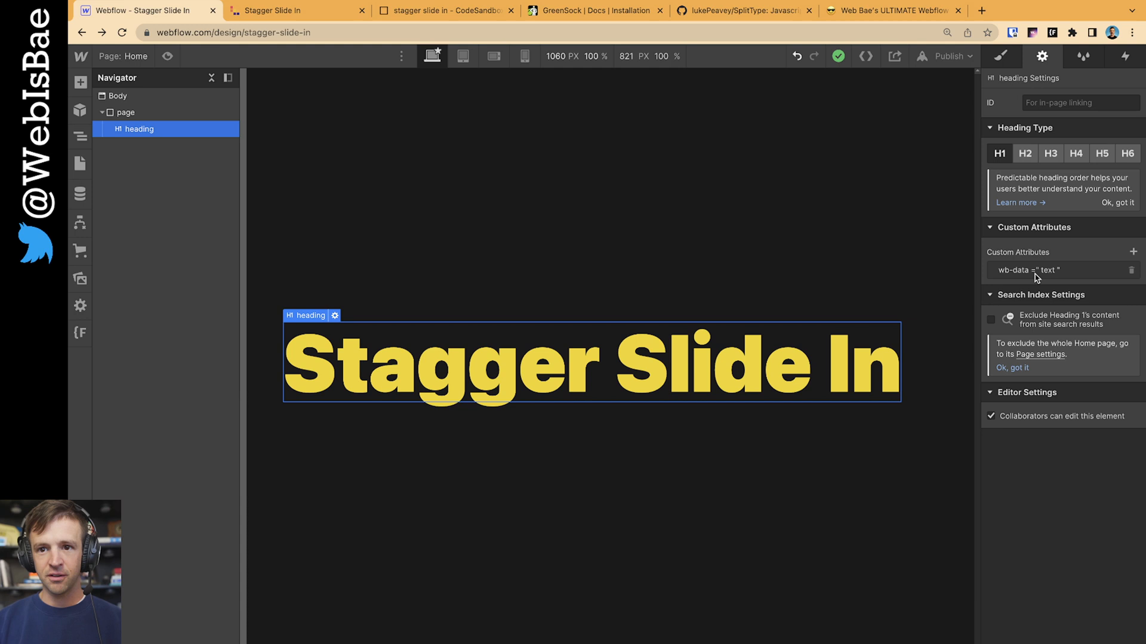
{"action": "mouse_move", "coordinate": [581, 284]}
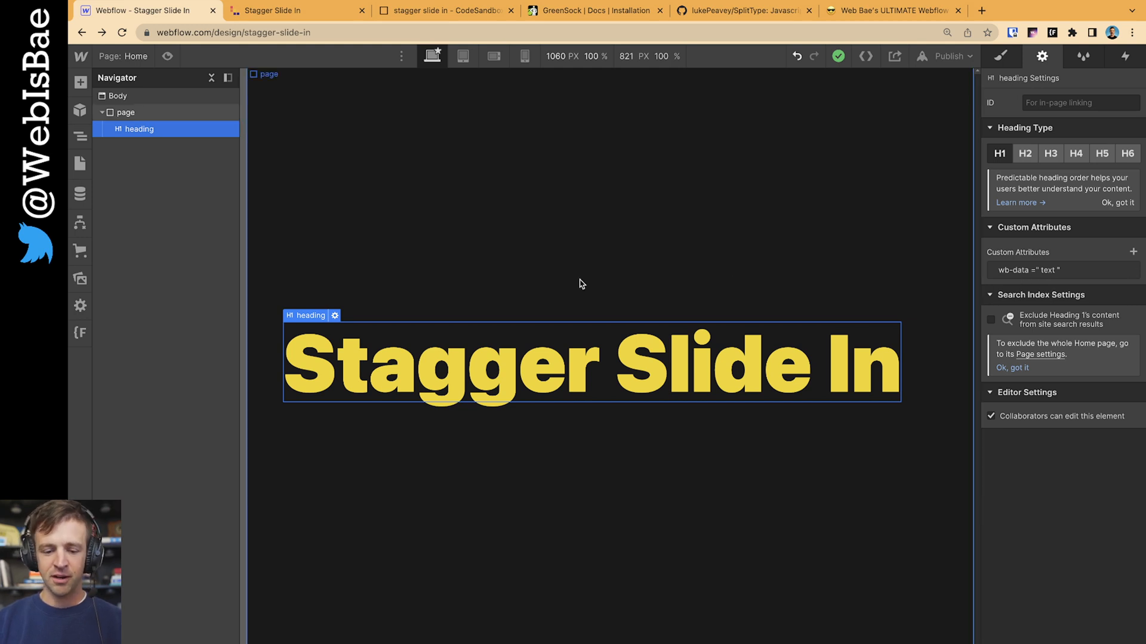
{"action": "mouse_move", "coordinate": [80, 164]}
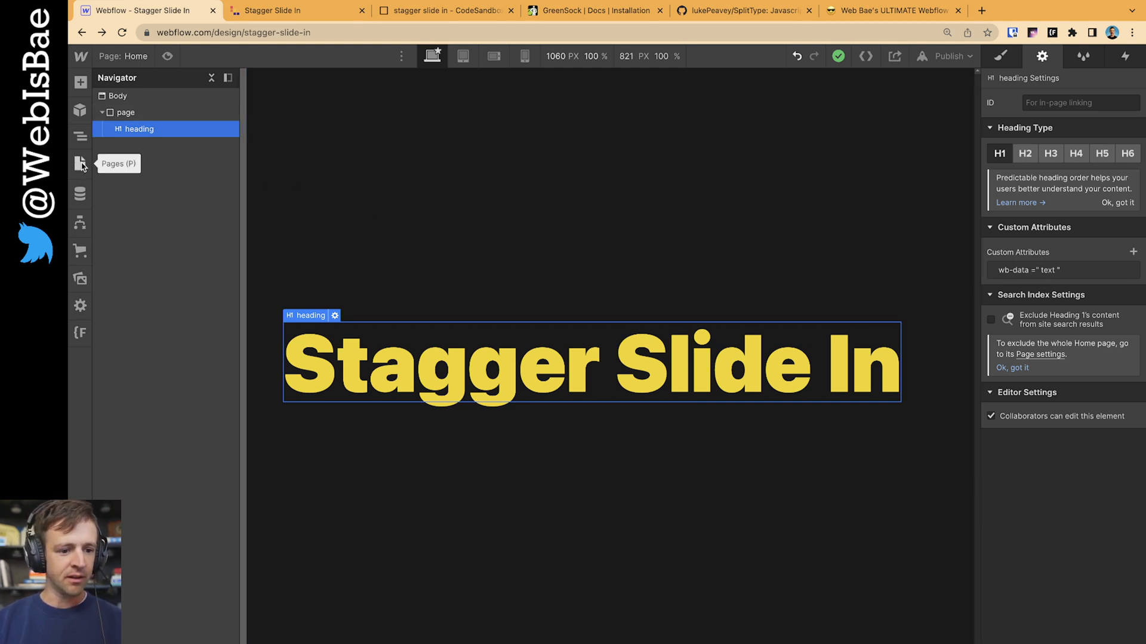
Review the Home page's custom head code hiding characters and loading gsap, split-type and stagger-slide-in.js
{"action": "left_click", "coordinate": [80, 164]}
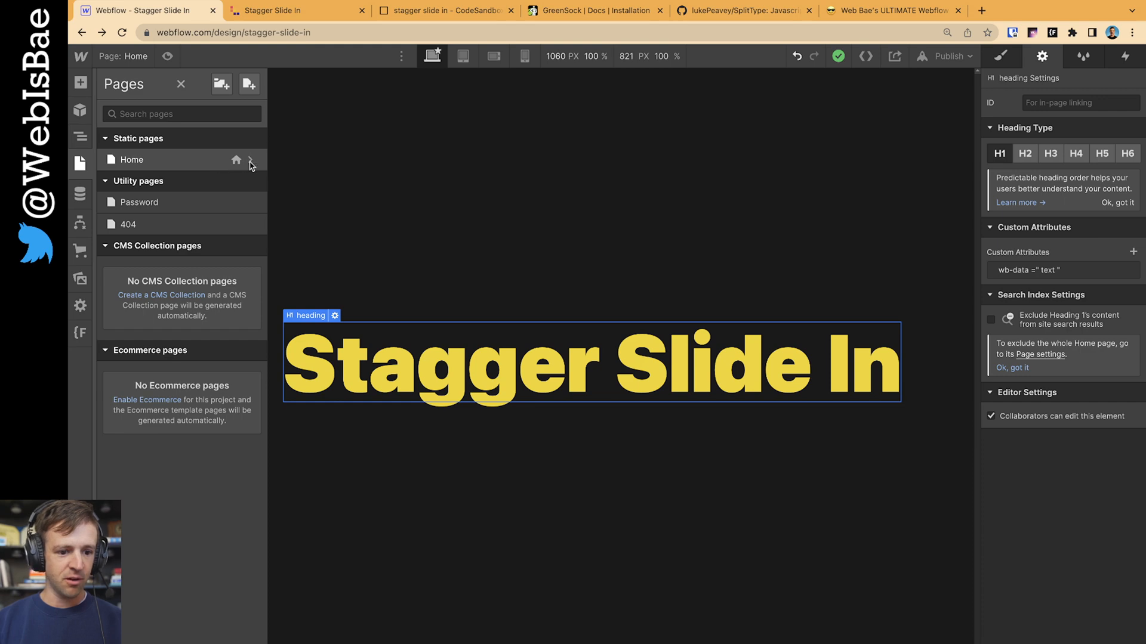
{"action": "left_click", "coordinate": [249, 158]}
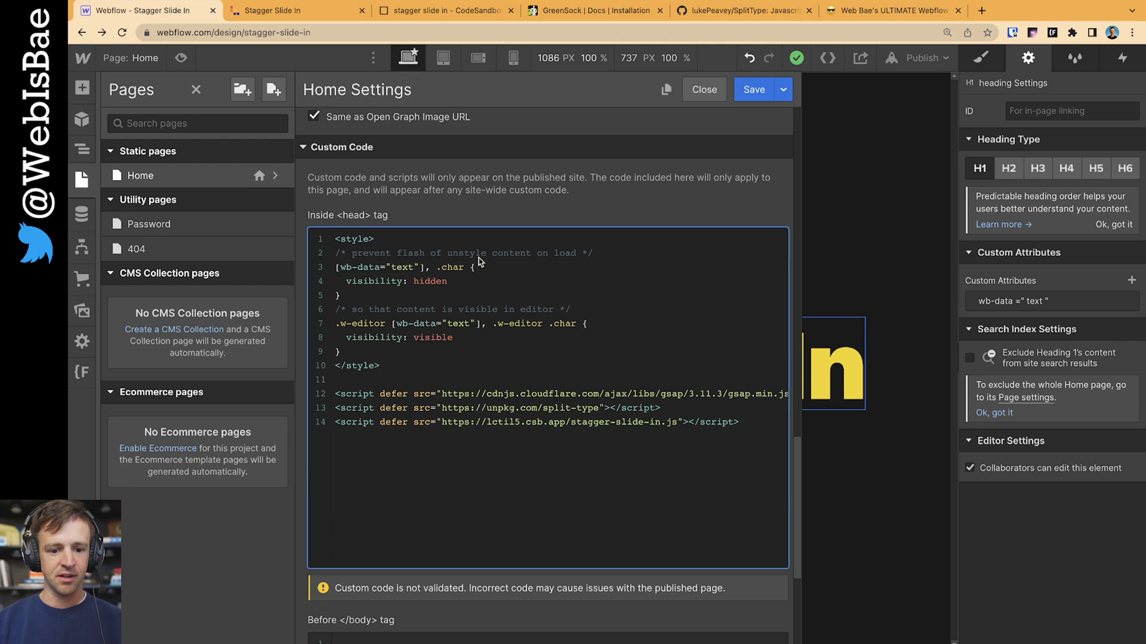
{"action": "mouse_move", "coordinate": [591, 289]}
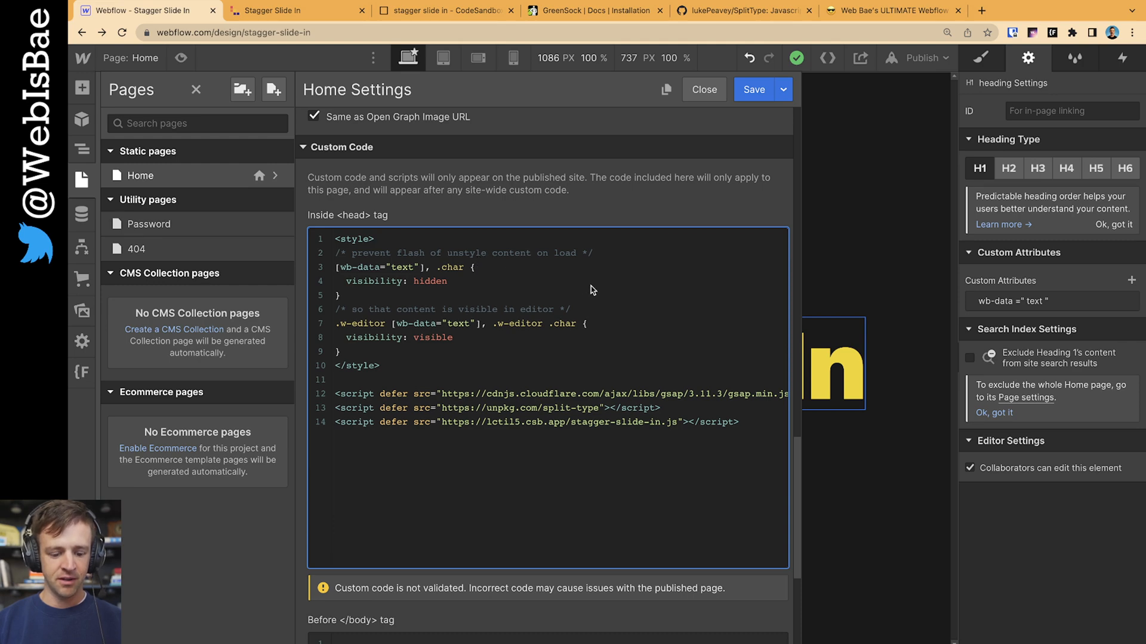
{"action": "left_click", "coordinate": [893, 11]}
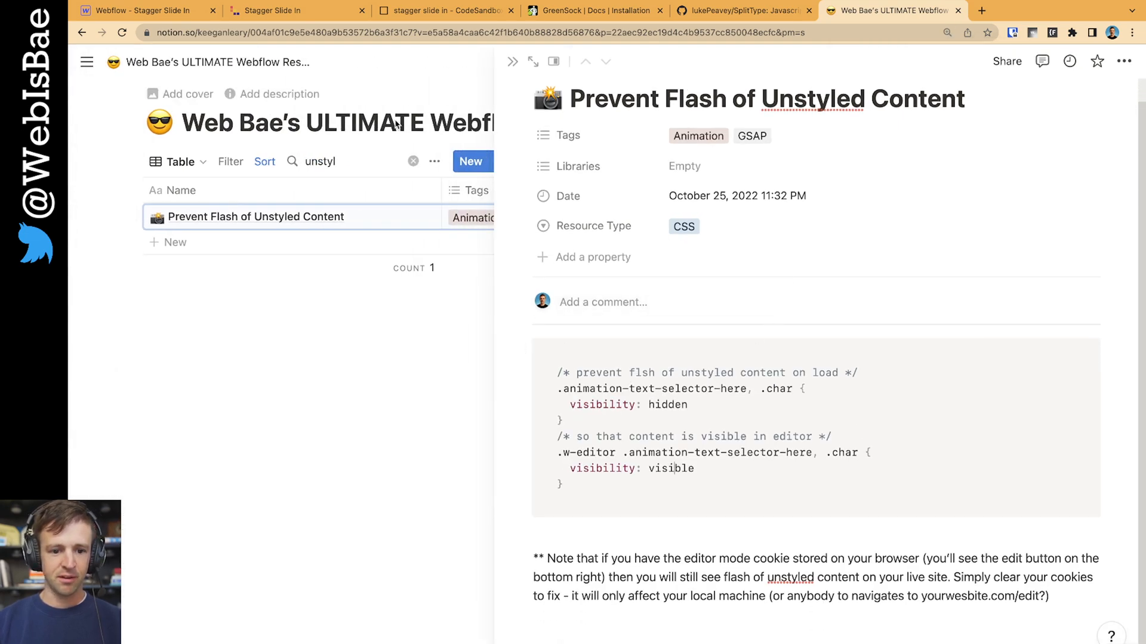
{"action": "mouse_move", "coordinate": [195, 223]}
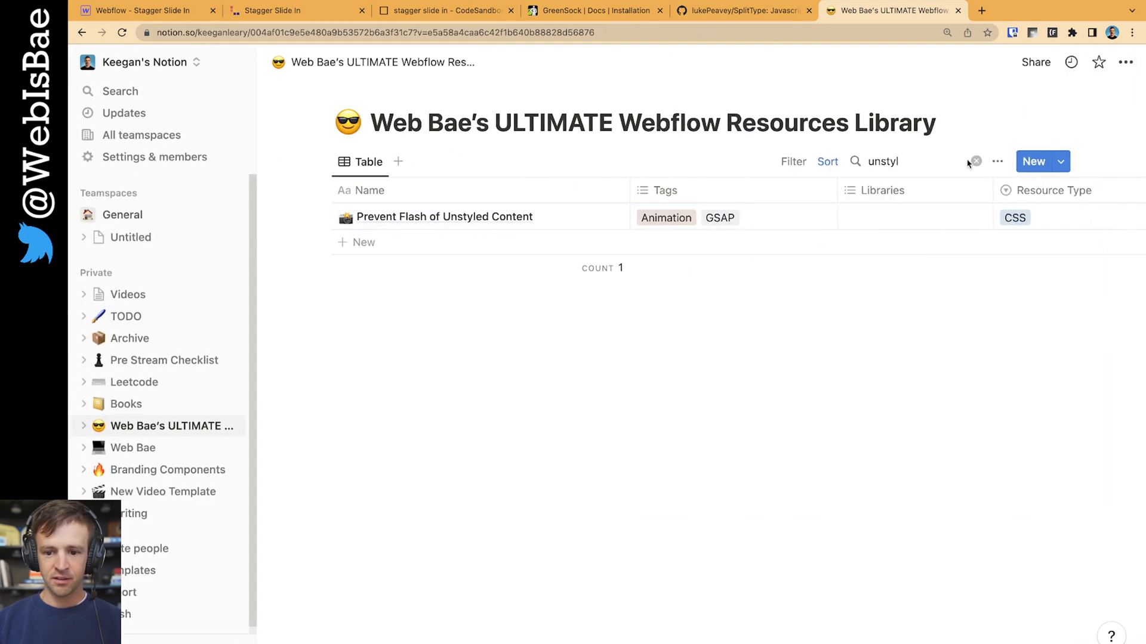
Search the Notion library for 'unst' and view the Prevent Flash of Unstyled Content CSS snippet
{"action": "left_click", "coordinate": [975, 161]}
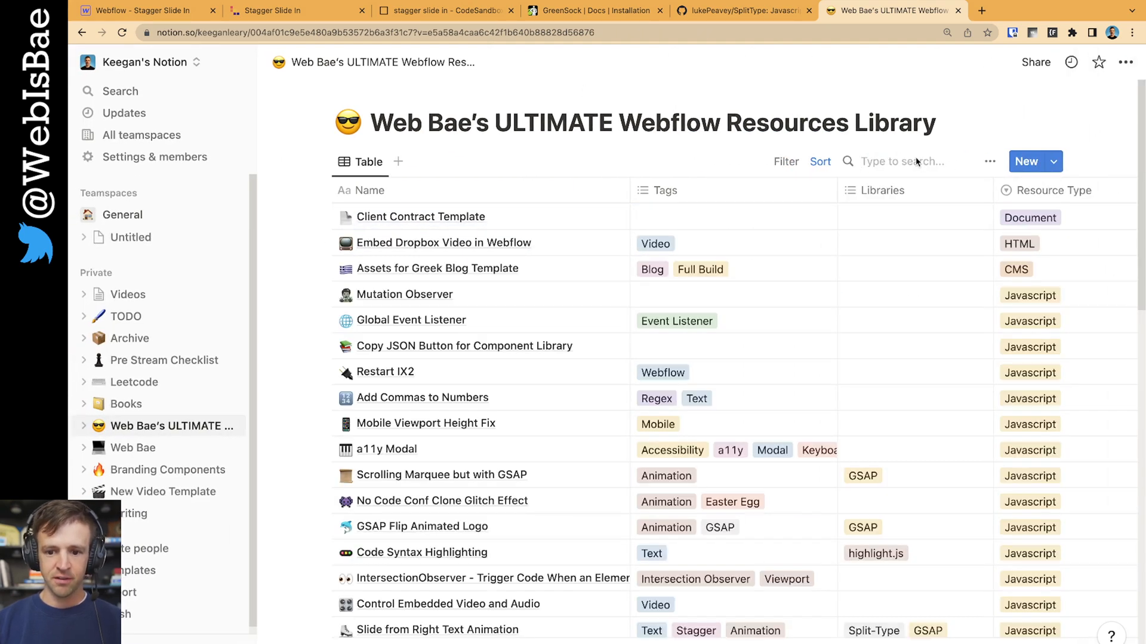
{"action": "type", "text": "unst"}
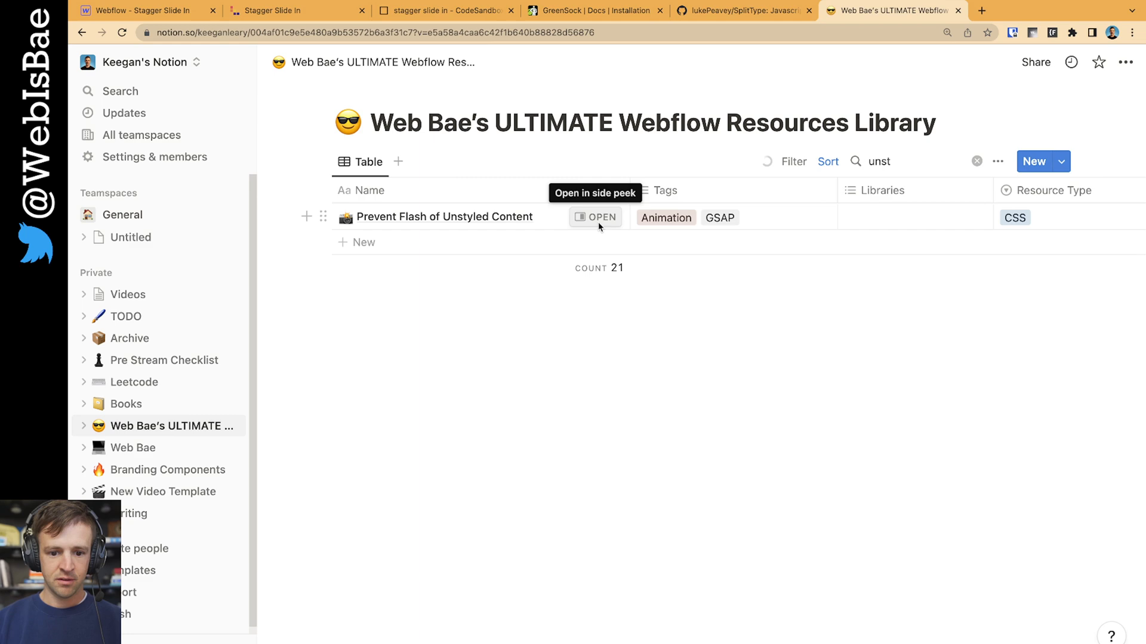
{"action": "left_click", "coordinate": [594, 218]}
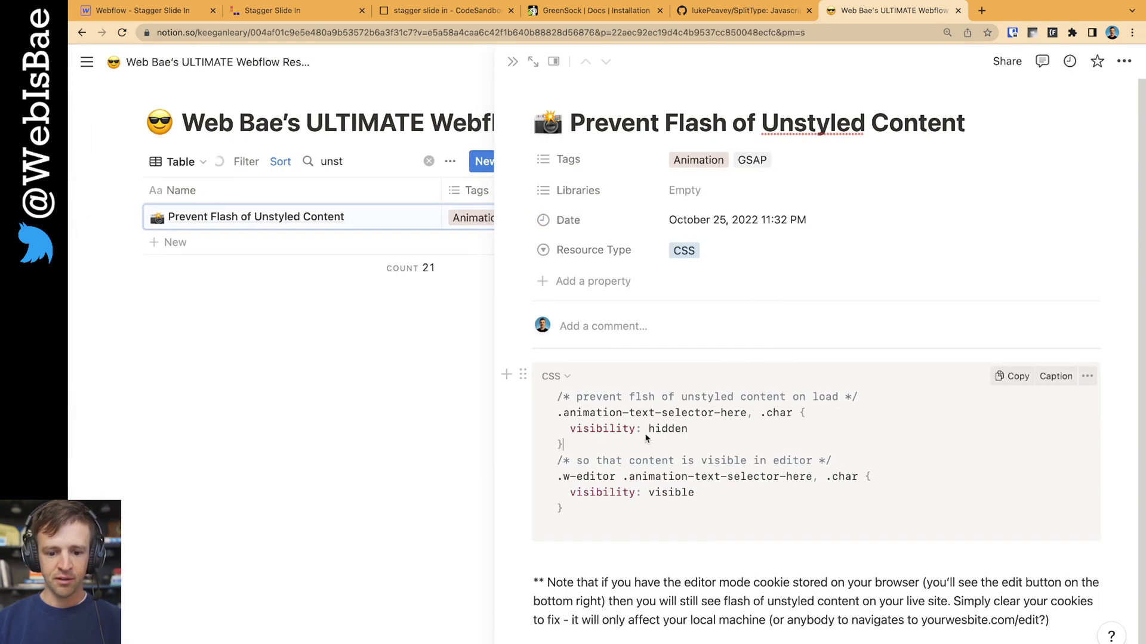
{"action": "left_click", "coordinate": [142, 9]}
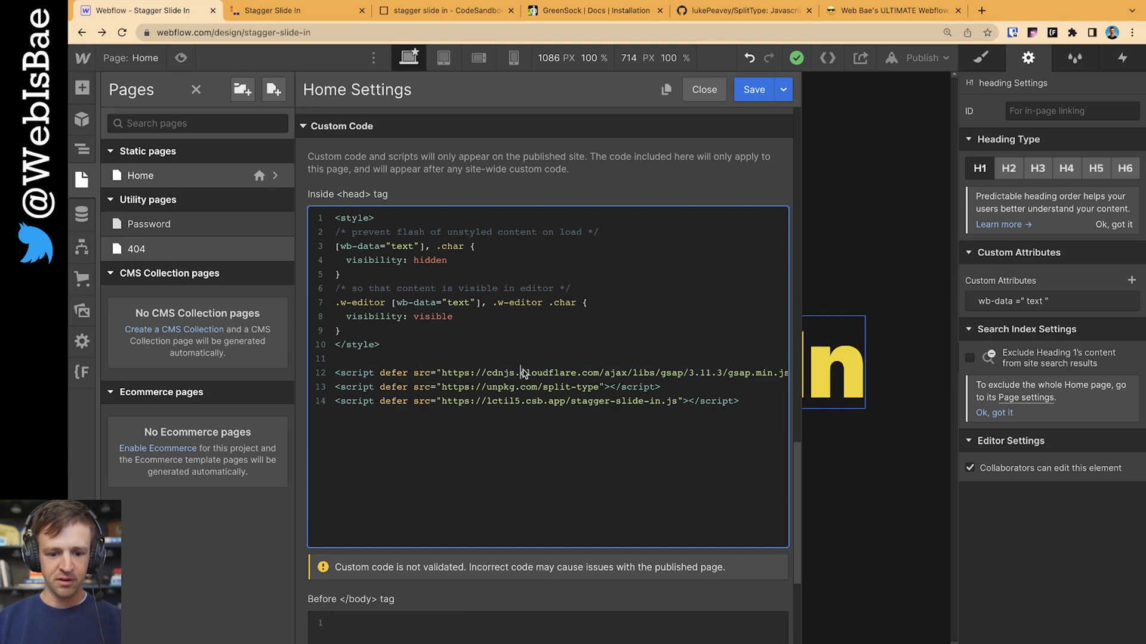
Check the GSAP and SplitType CDN script sources on their docs pages, then return to stagger-slide-in.js
{"action": "left_click", "coordinate": [592, 11]}
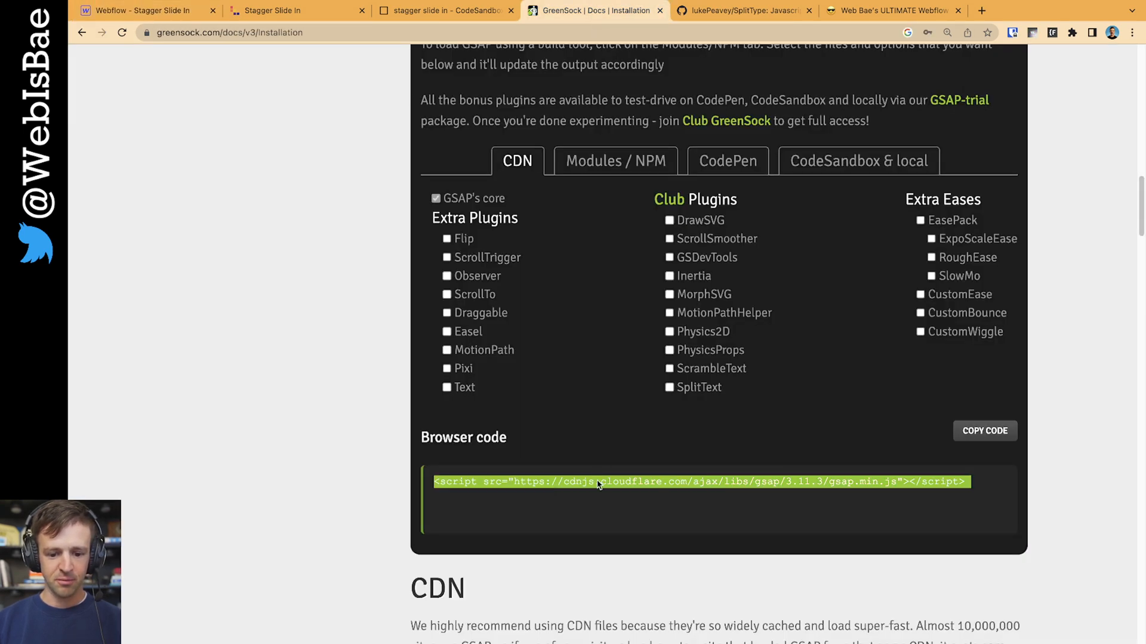
{"action": "left_click", "coordinate": [142, 11]}
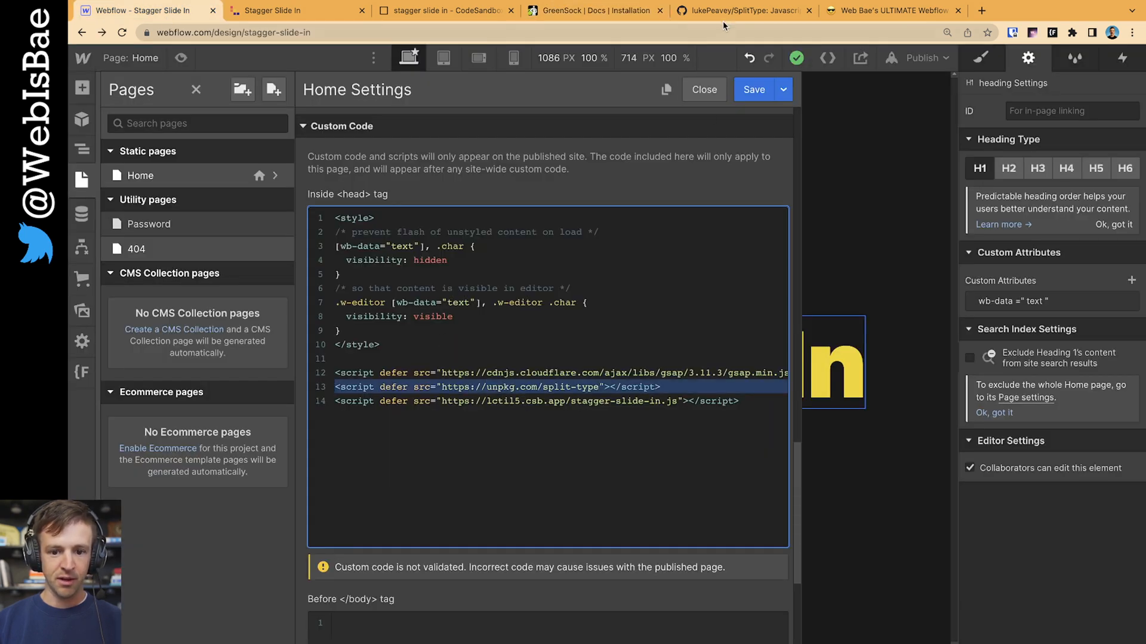
{"action": "left_click", "coordinate": [744, 11]}
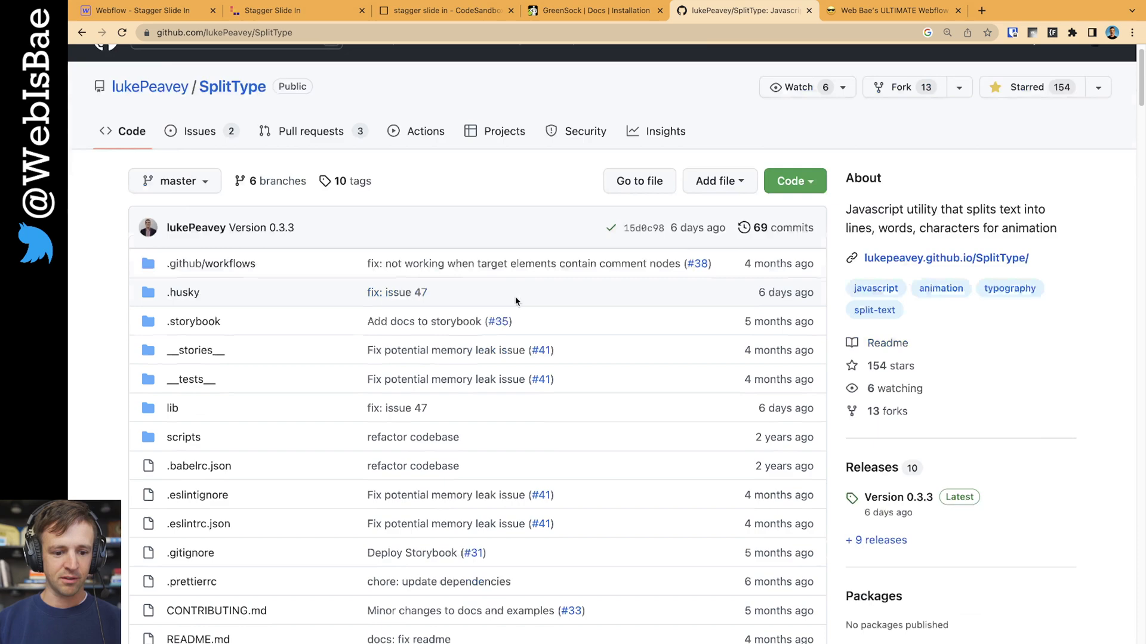
{"action": "scroll", "scroll_direction": "down", "scroll_amount": 3}
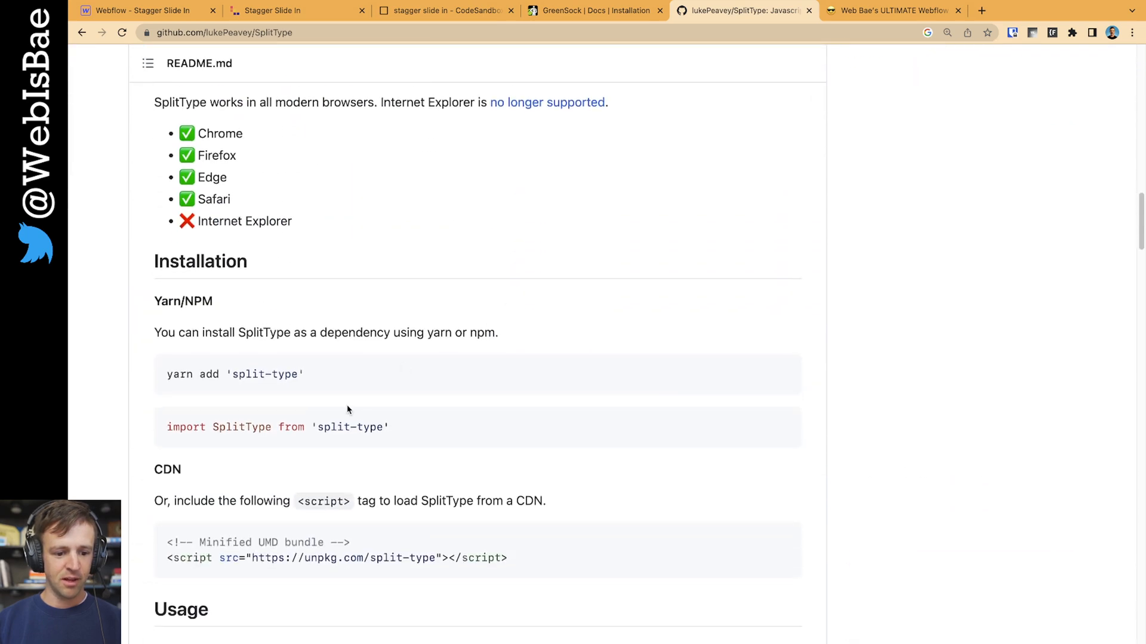
{"action": "scroll", "scroll_direction": "down", "scroll_amount": 3}
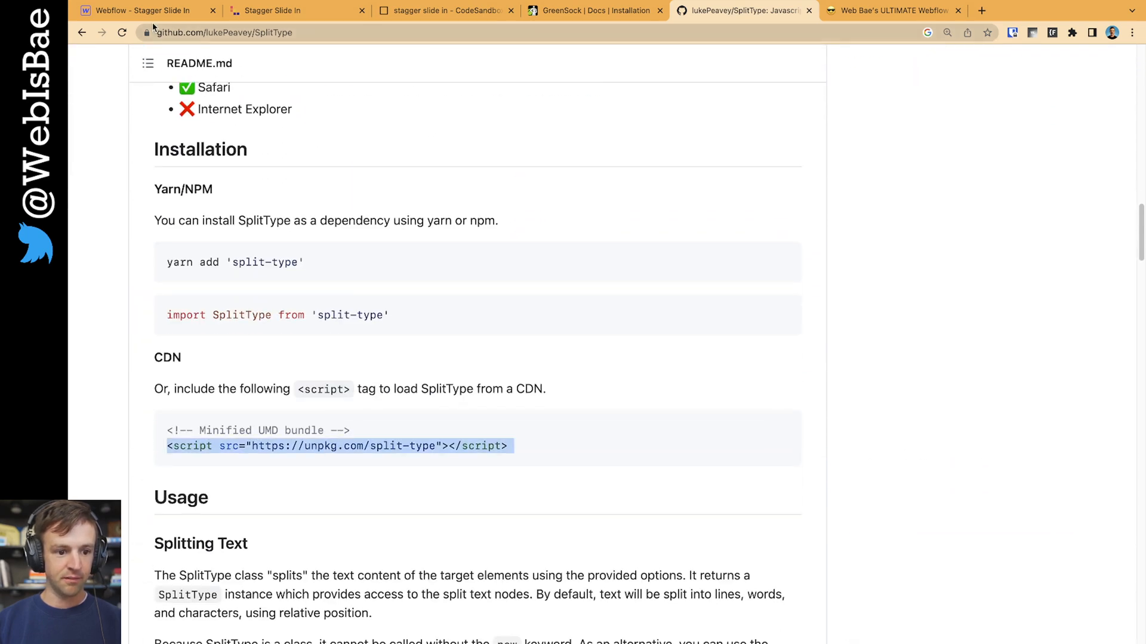
{"action": "left_click", "coordinate": [146, 11]}
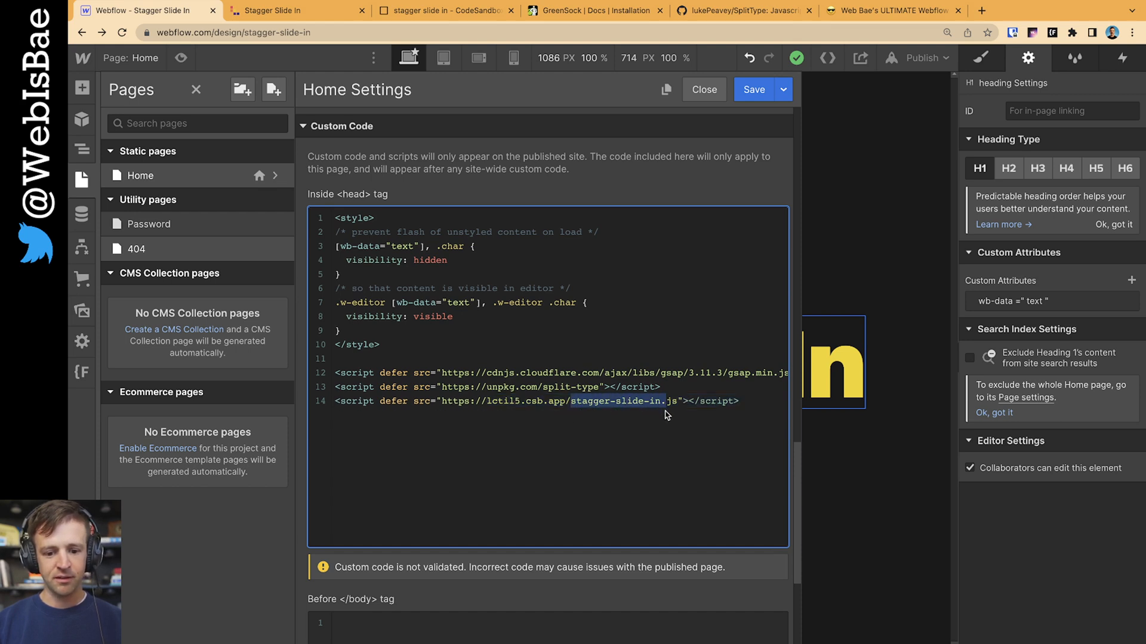
{"action": "left_click", "coordinate": [446, 11]}
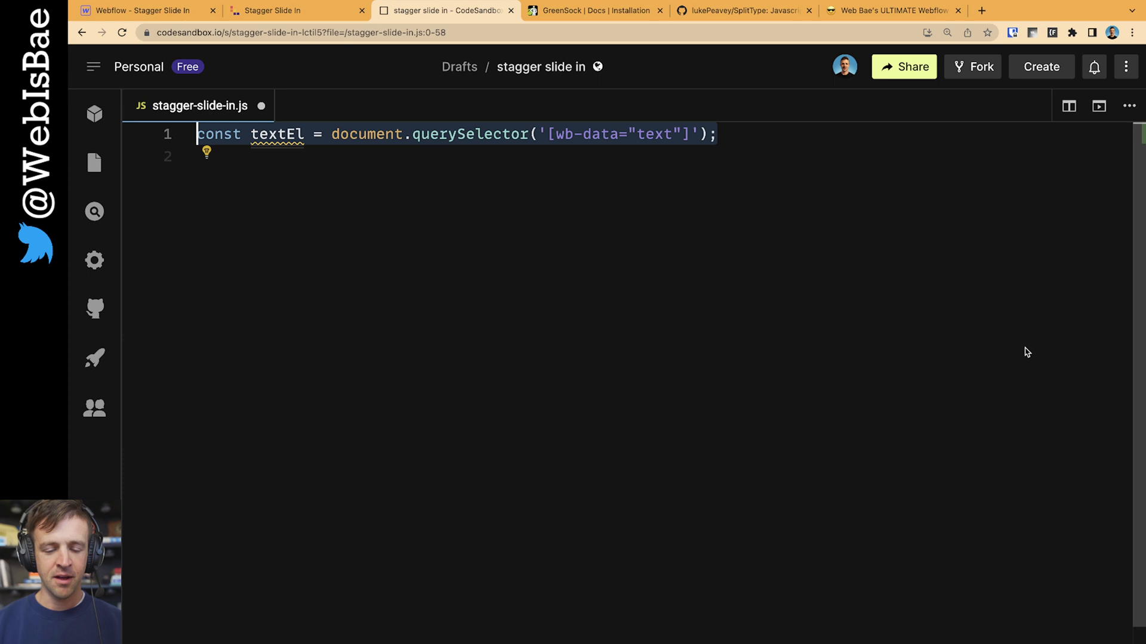
{"action": "mouse_move", "coordinate": [677, 141]}
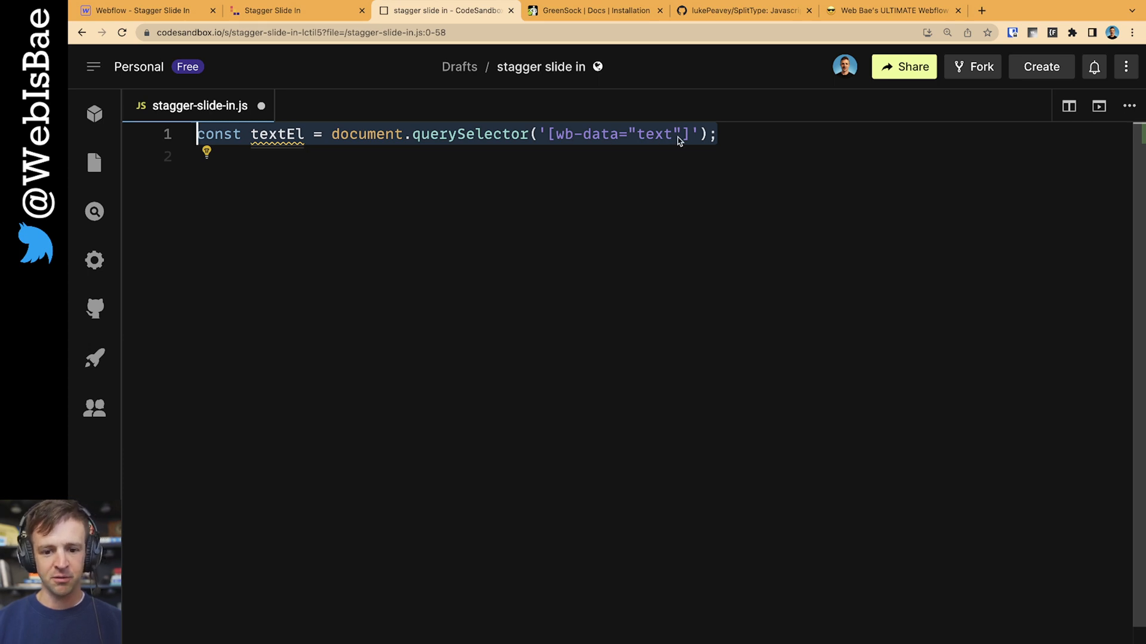
{"action": "mouse_move", "coordinate": [298, 142]}
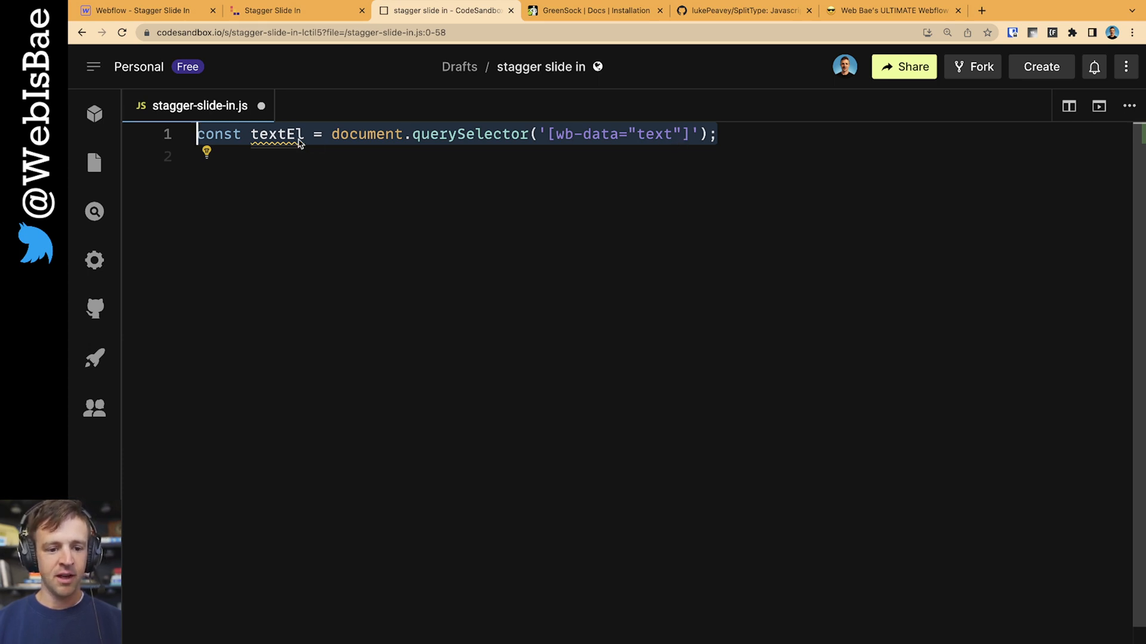
{"action": "mouse_move", "coordinate": [981, 301]}
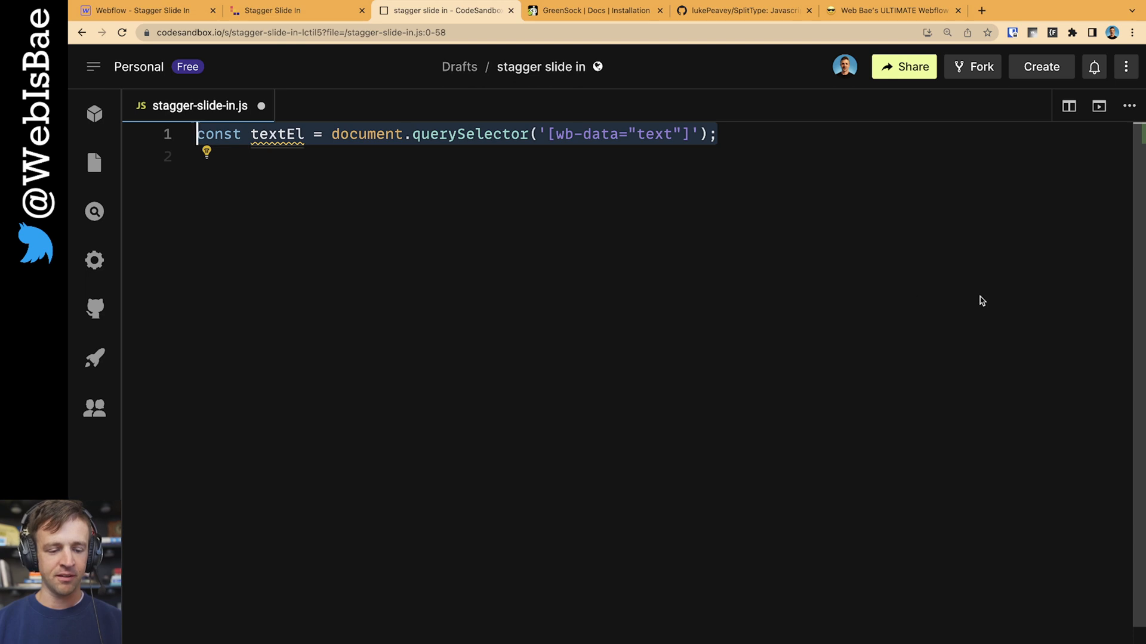
Split textEl into chars with SplitType and begin tl.from(splitText.chars, {}) on a gsap timeline
{"action": "type", "text": "const splitText = new SplitType(textEl, \"chars\");"}
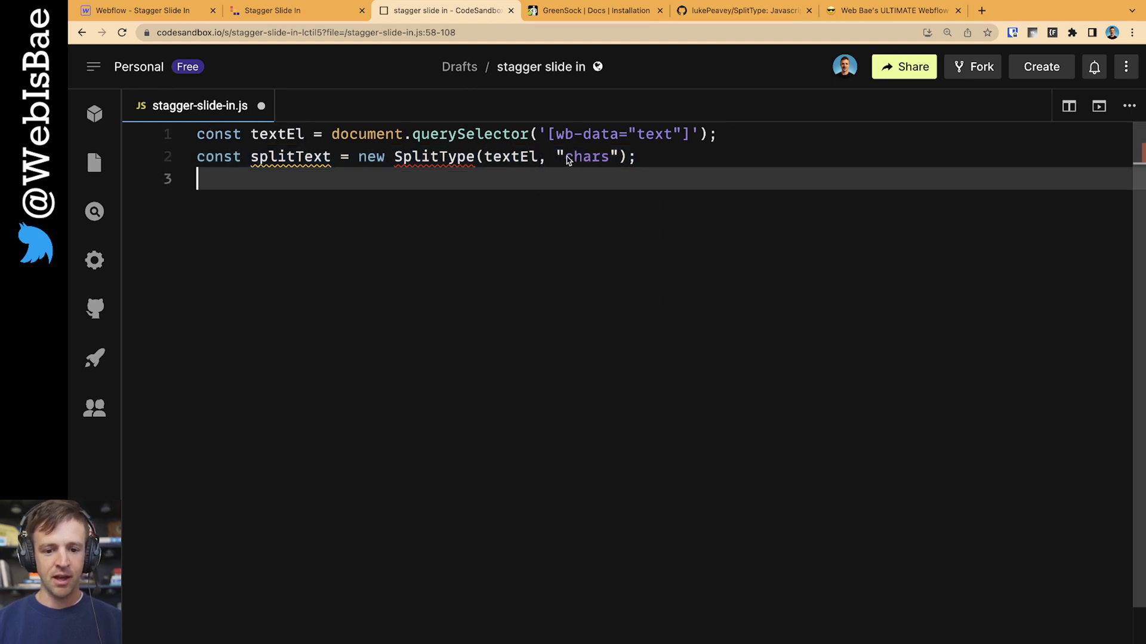
{"action": "double_click", "coordinate": [585, 157]}
{"action": "type", "text": "let tl = gsap.timeline();"}
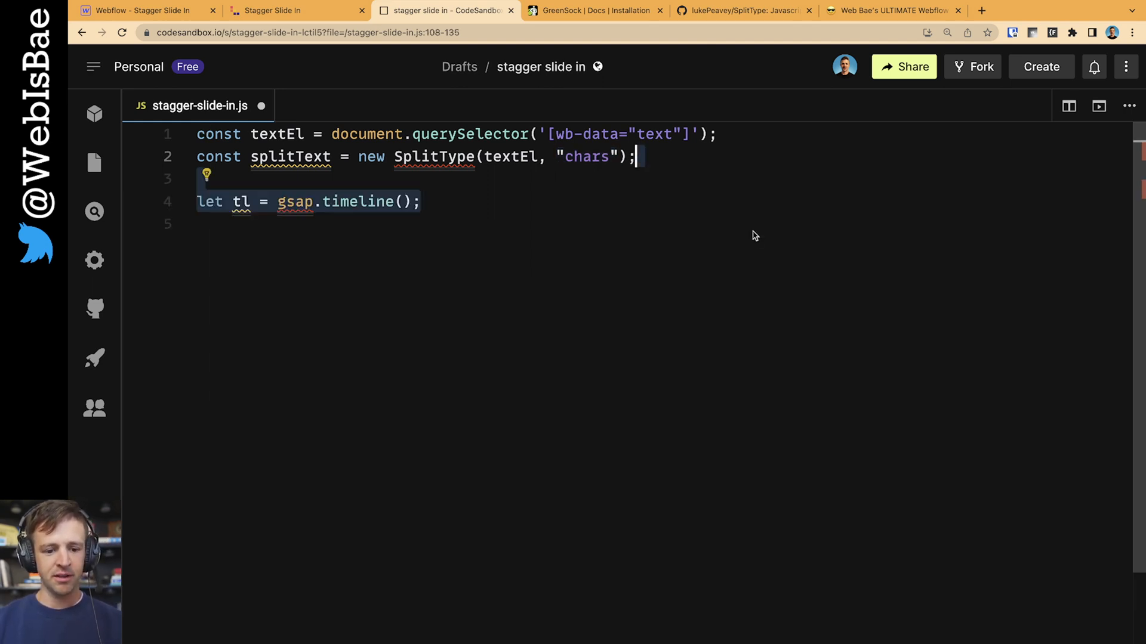
{"action": "type", "text": "tl.from(splitText.chars, {})"}
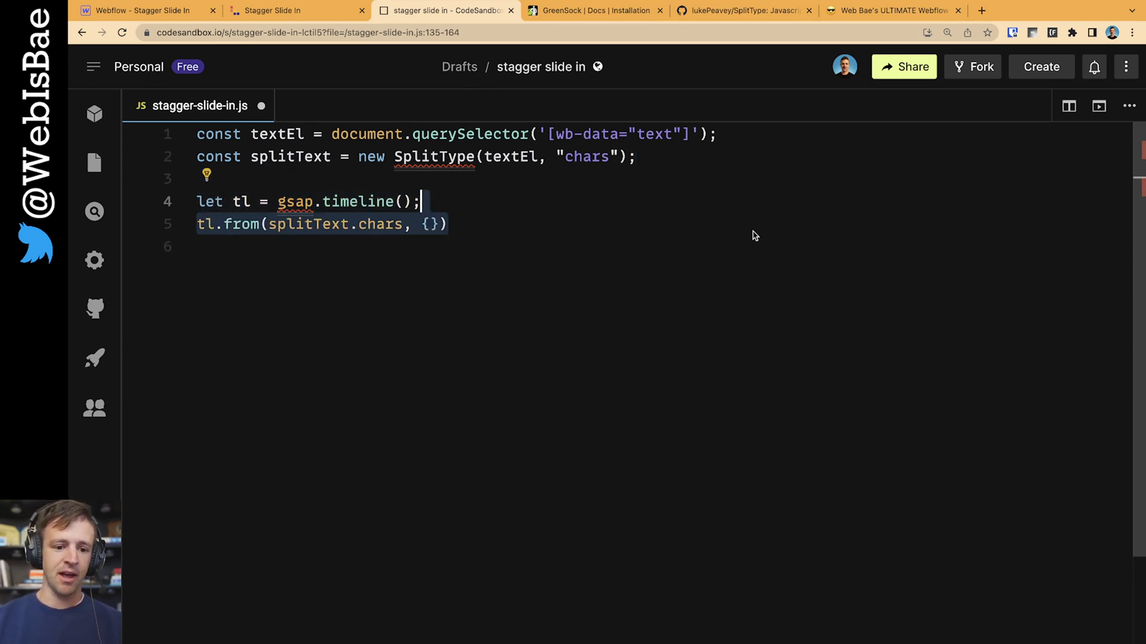
{"action": "mouse_move", "coordinate": [351, 233]}
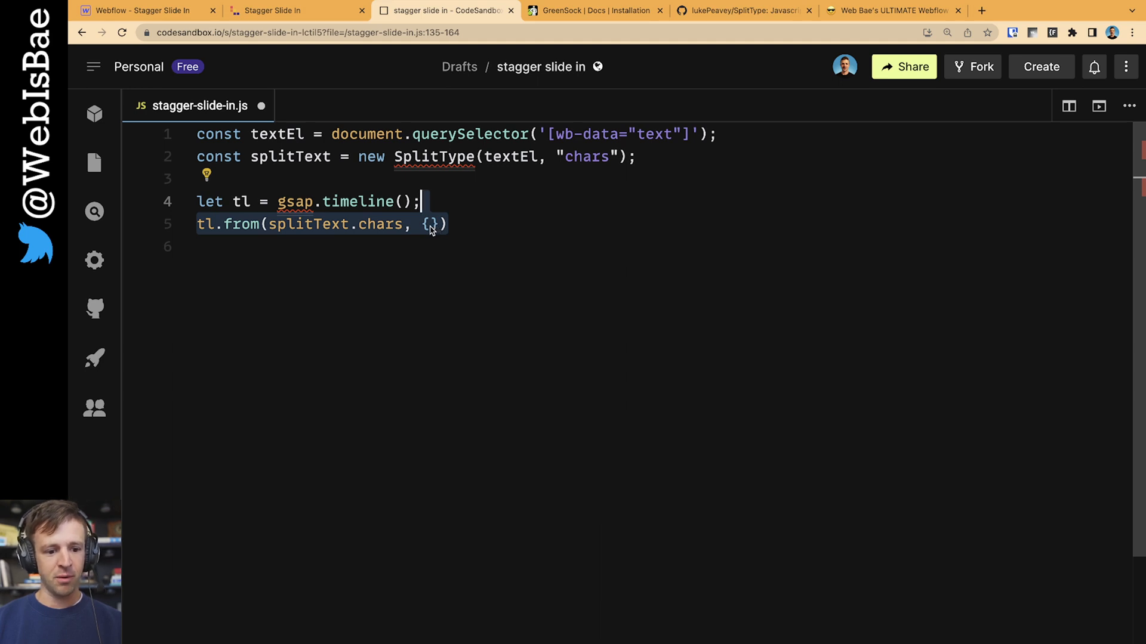
{"action": "mouse_move", "coordinate": [631, 229]}
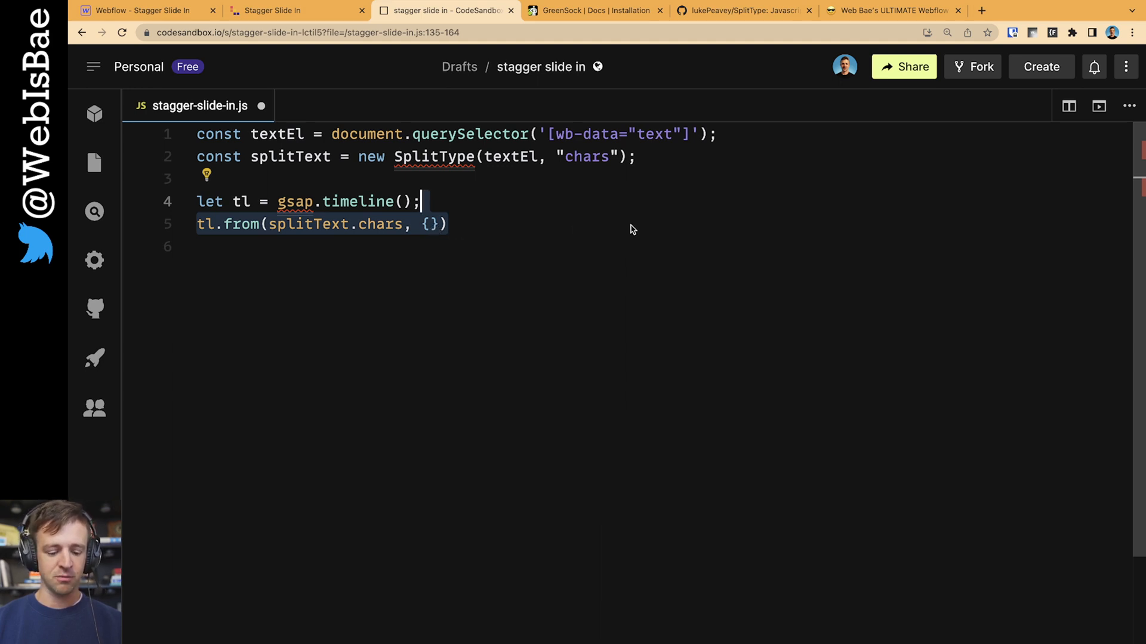
Give the chars tween autoAlpha 0, x "200%", stagger 0.05 and ease "expo.out"
{"action": "type", "text": "autoAlpha: 0,"}
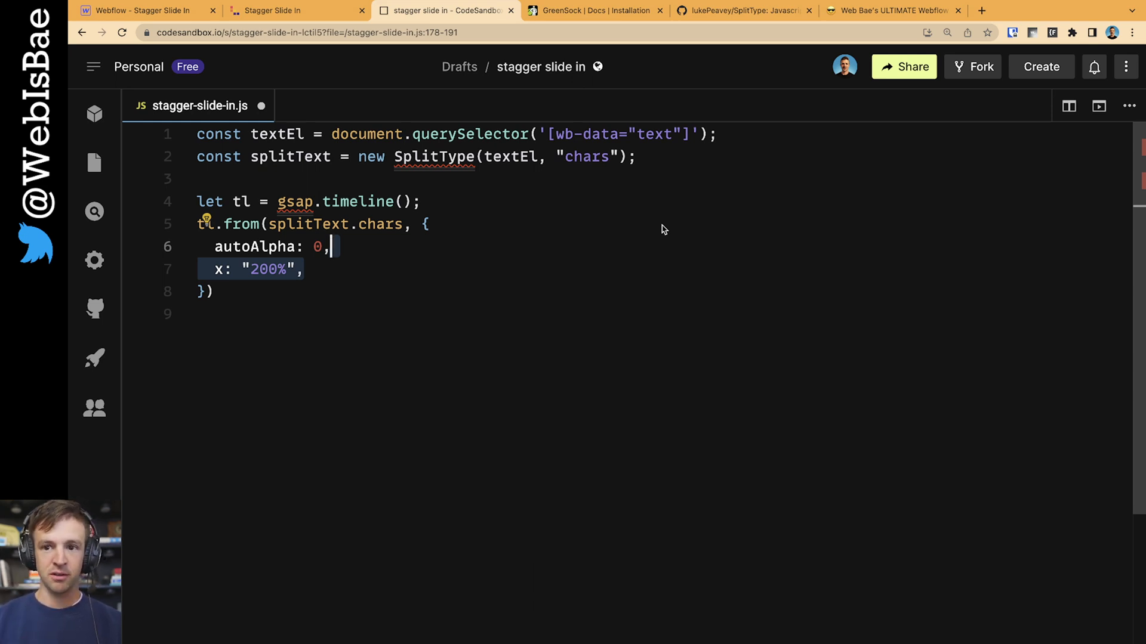
{"action": "type", "text": "stagger: 0.05,"}
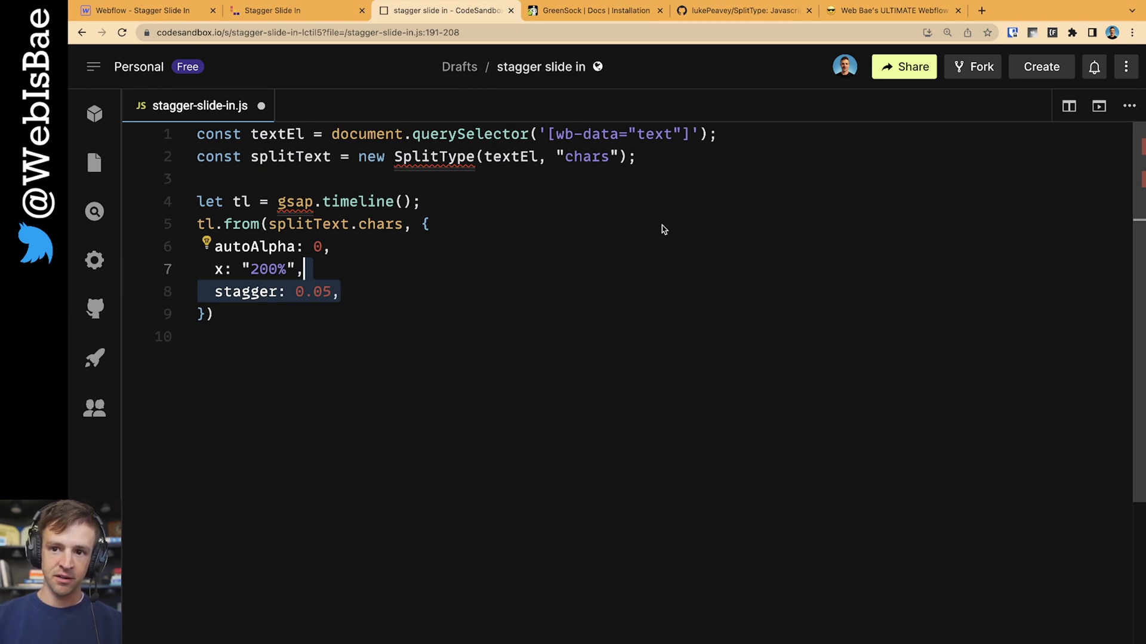
{"action": "type", "text": "ease: \"expo.out\""}
{"action": "type", "text": "textEl,"}
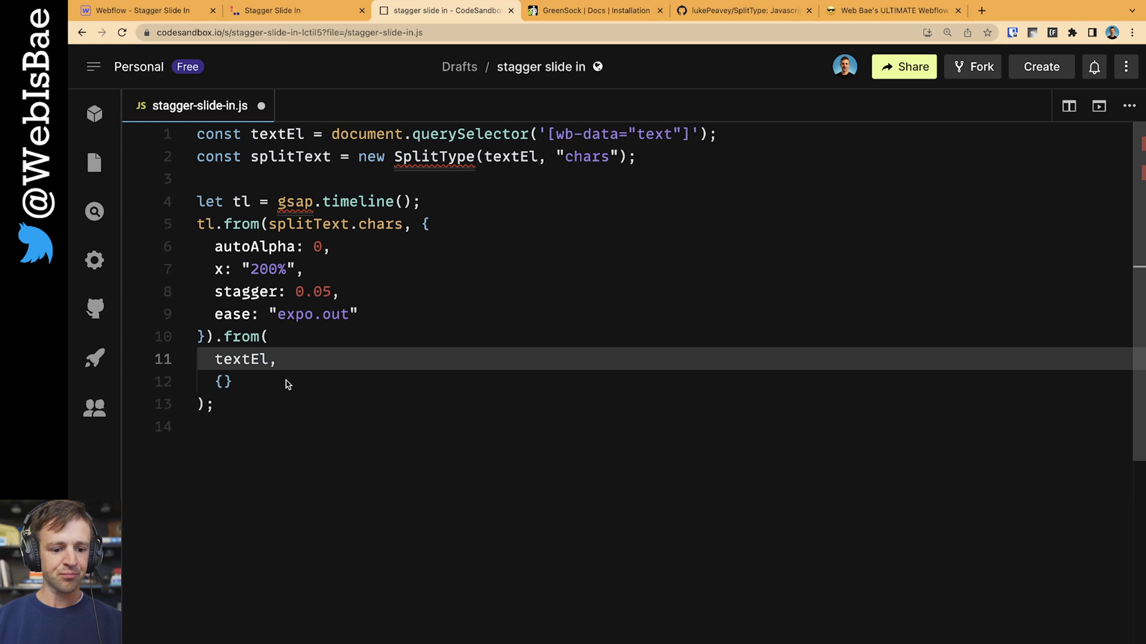
{"action": "mouse_move", "coordinate": [532, 363]}
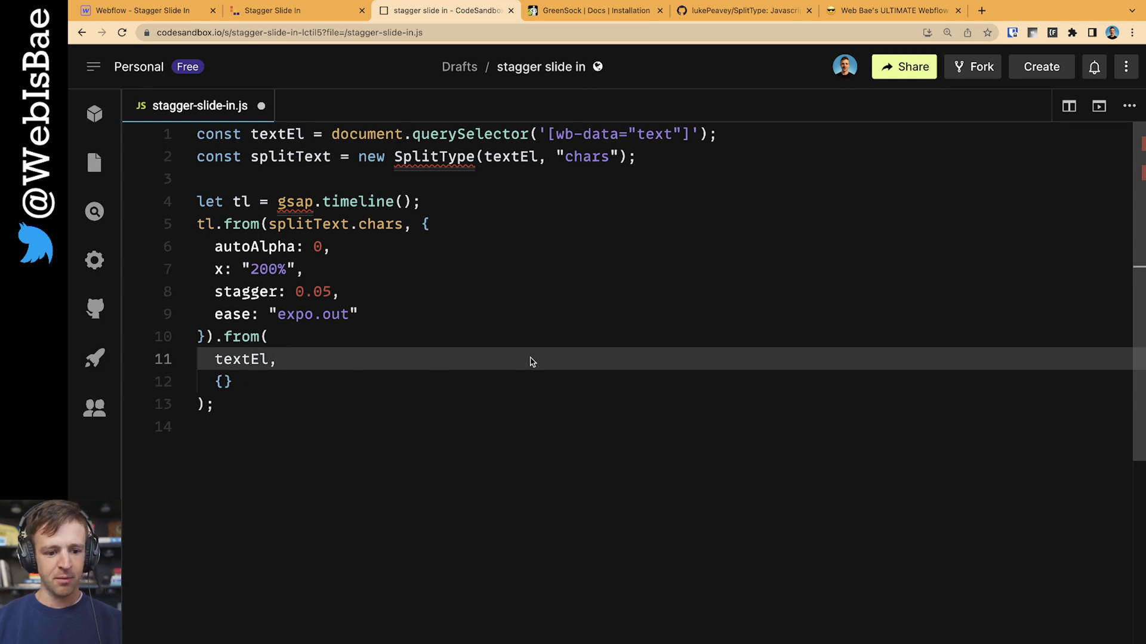
Add .from(textEl) with autoAlpha 0, x "15%", length-based duration, expo.out ease and "<" position
{"action": "type", "text": "autoAlpha: 0,"}
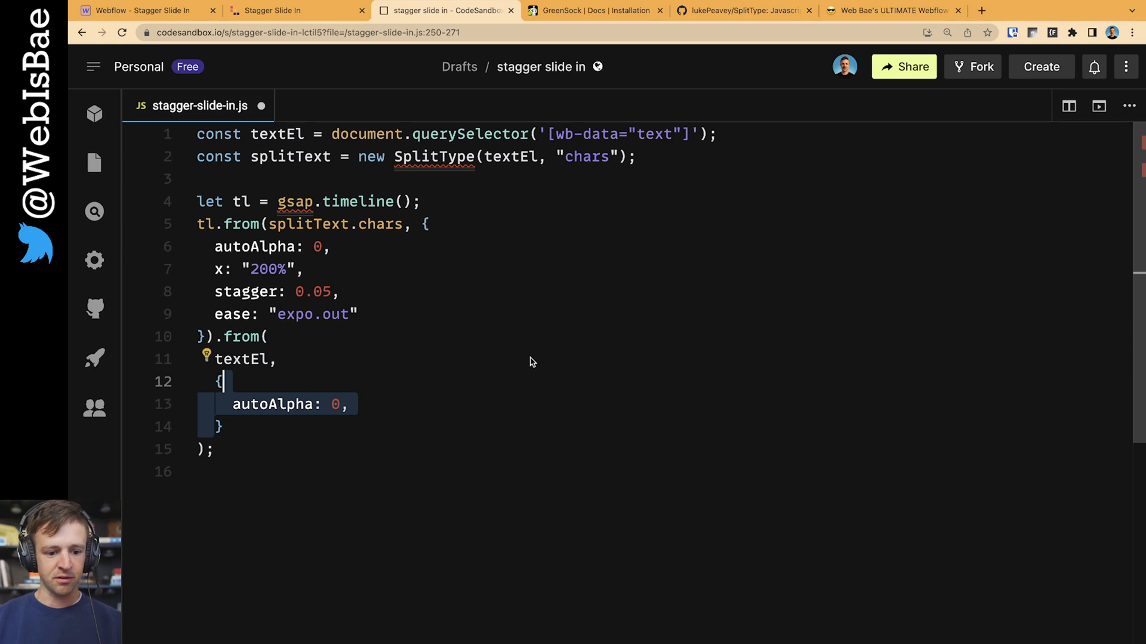
{"action": "type", "text": "x: \"15%\","}
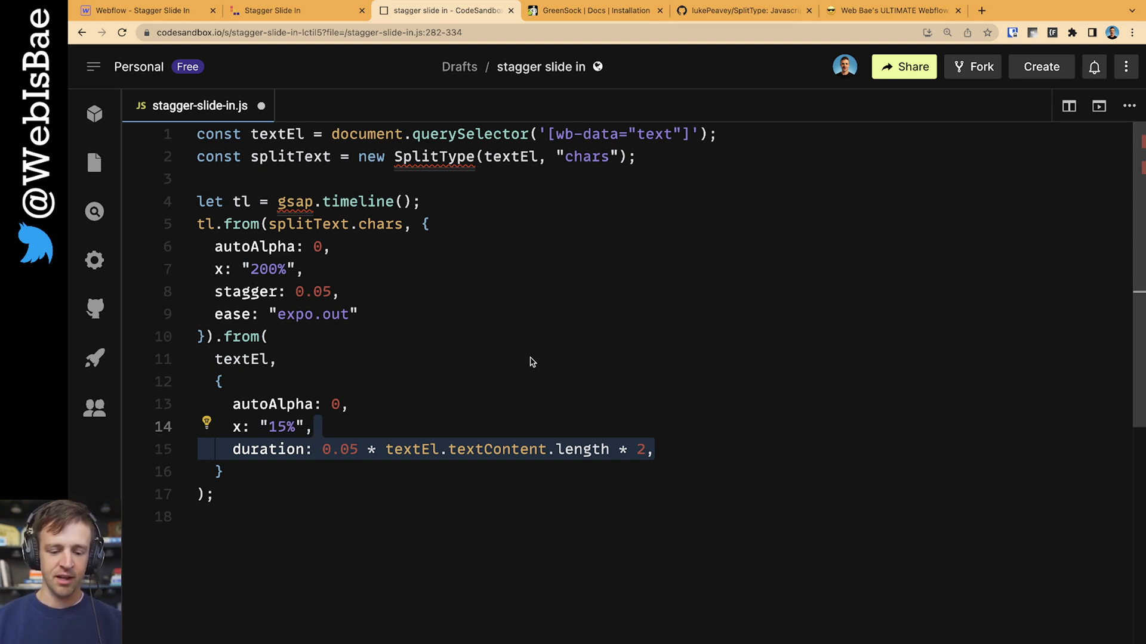
{"action": "left_click", "coordinate": [368, 449]}
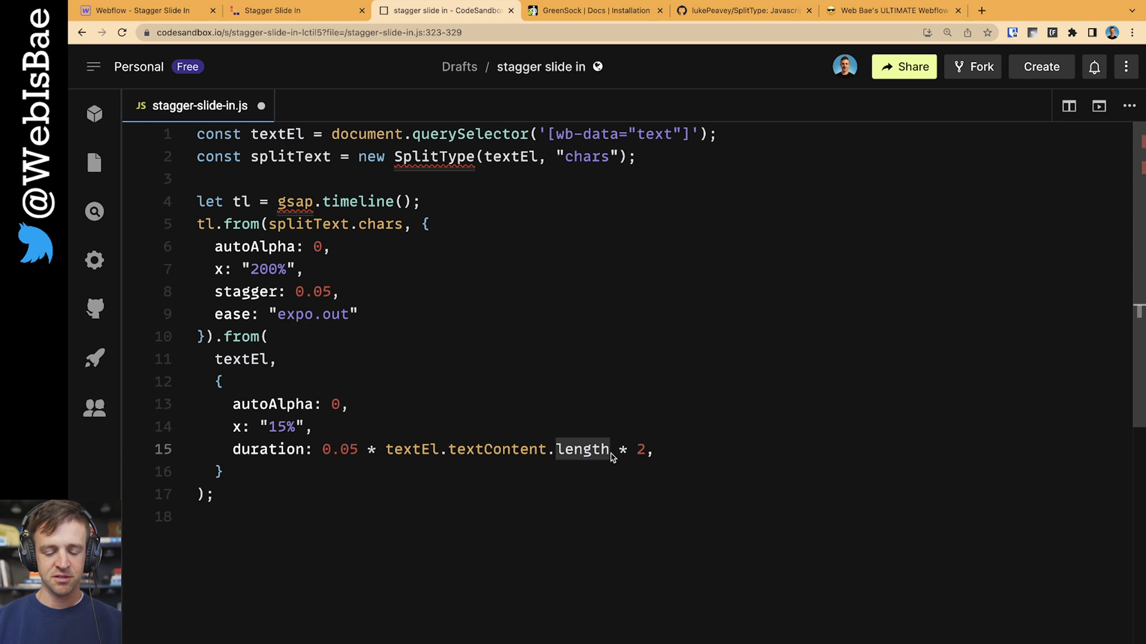
{"action": "mouse_move", "coordinate": [642, 458]}
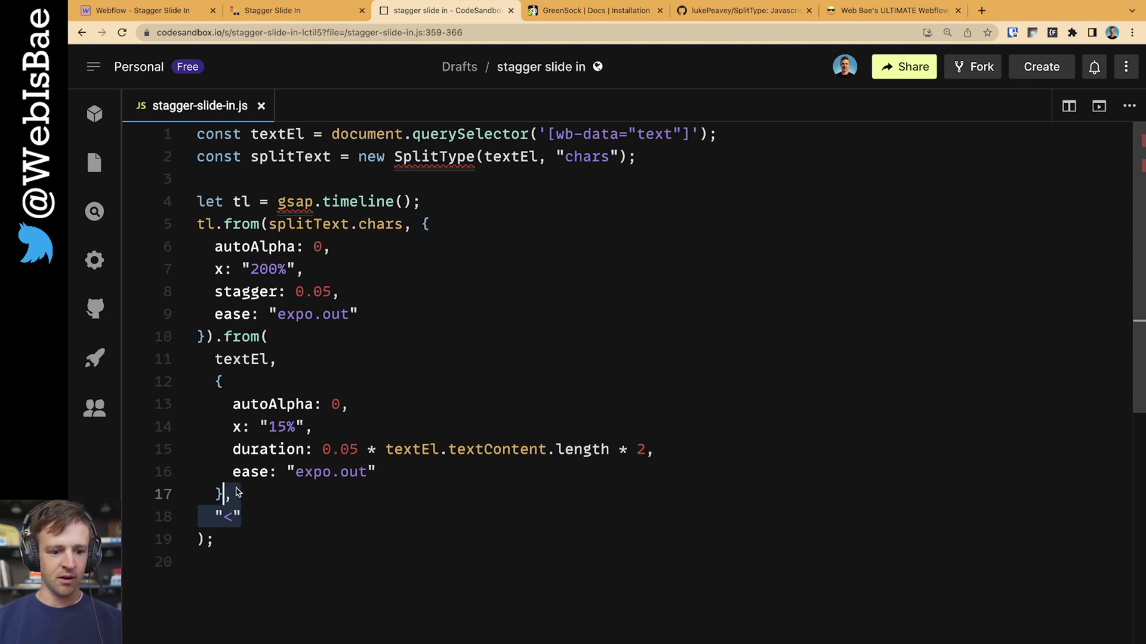
{"action": "mouse_move", "coordinate": [227, 523]}
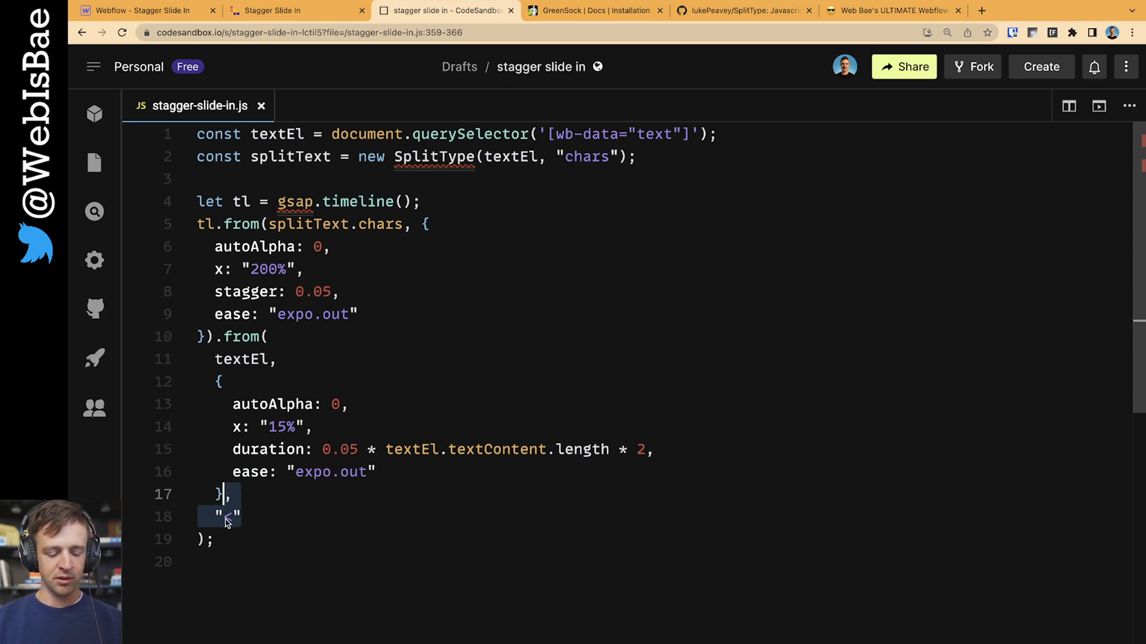
{"action": "mouse_move", "coordinate": [283, 516]}
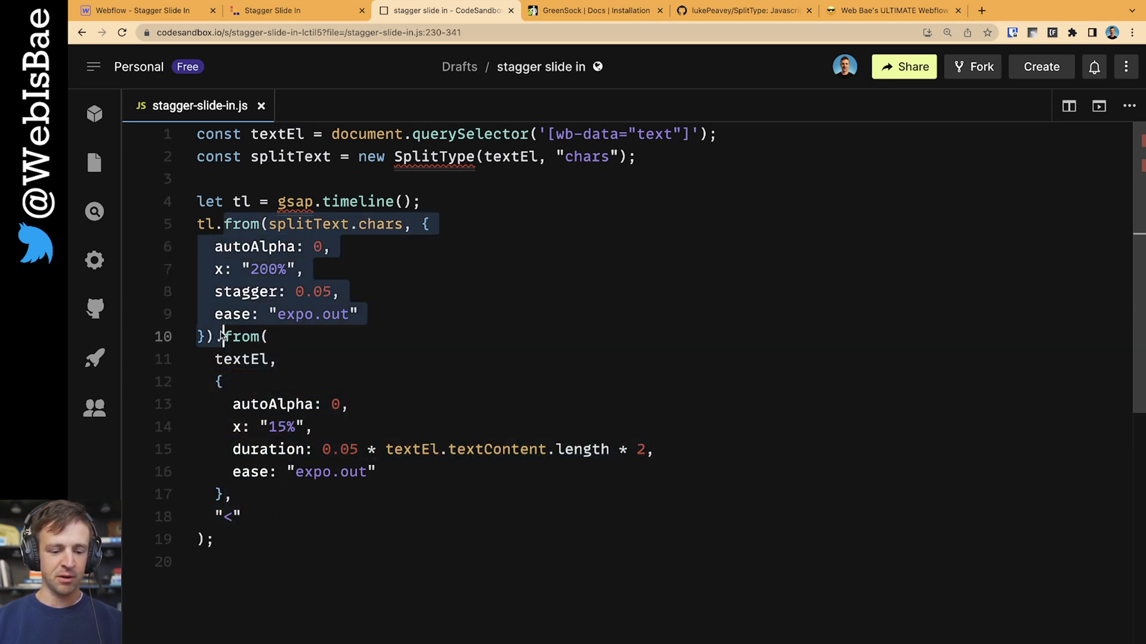
{"action": "left_click", "coordinate": [278, 337]}
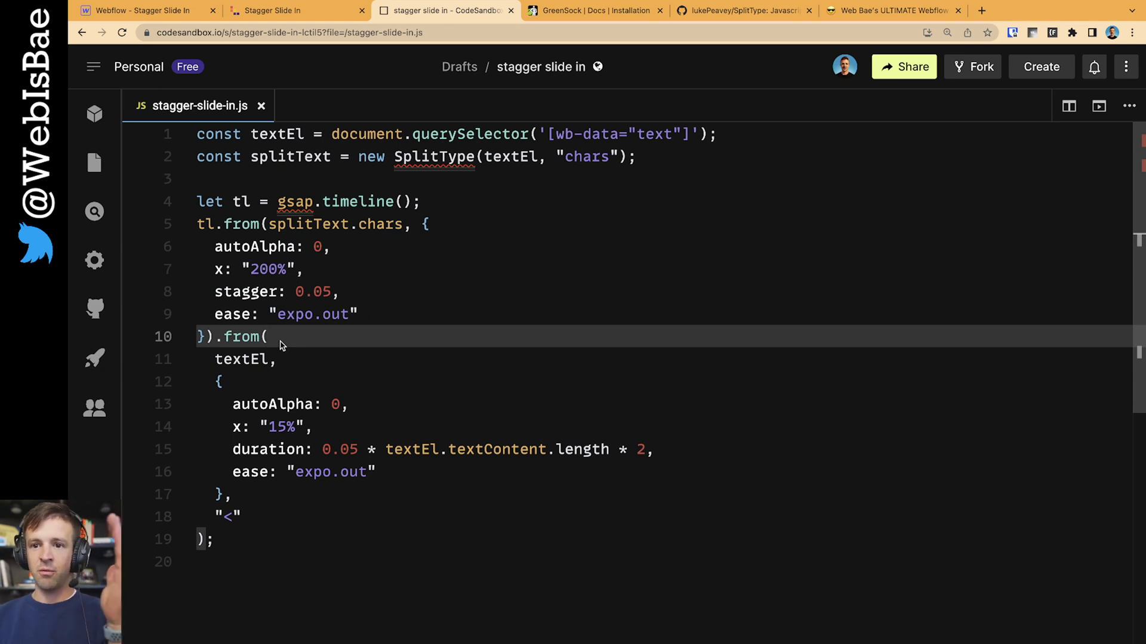
{"action": "mouse_move", "coordinate": [410, 134]}
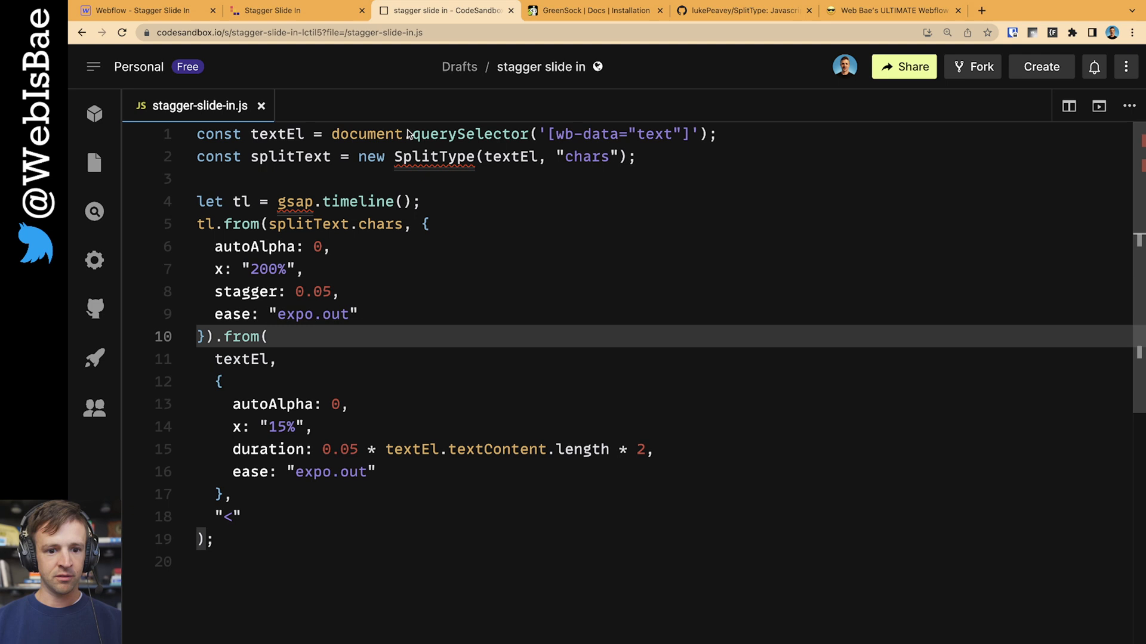